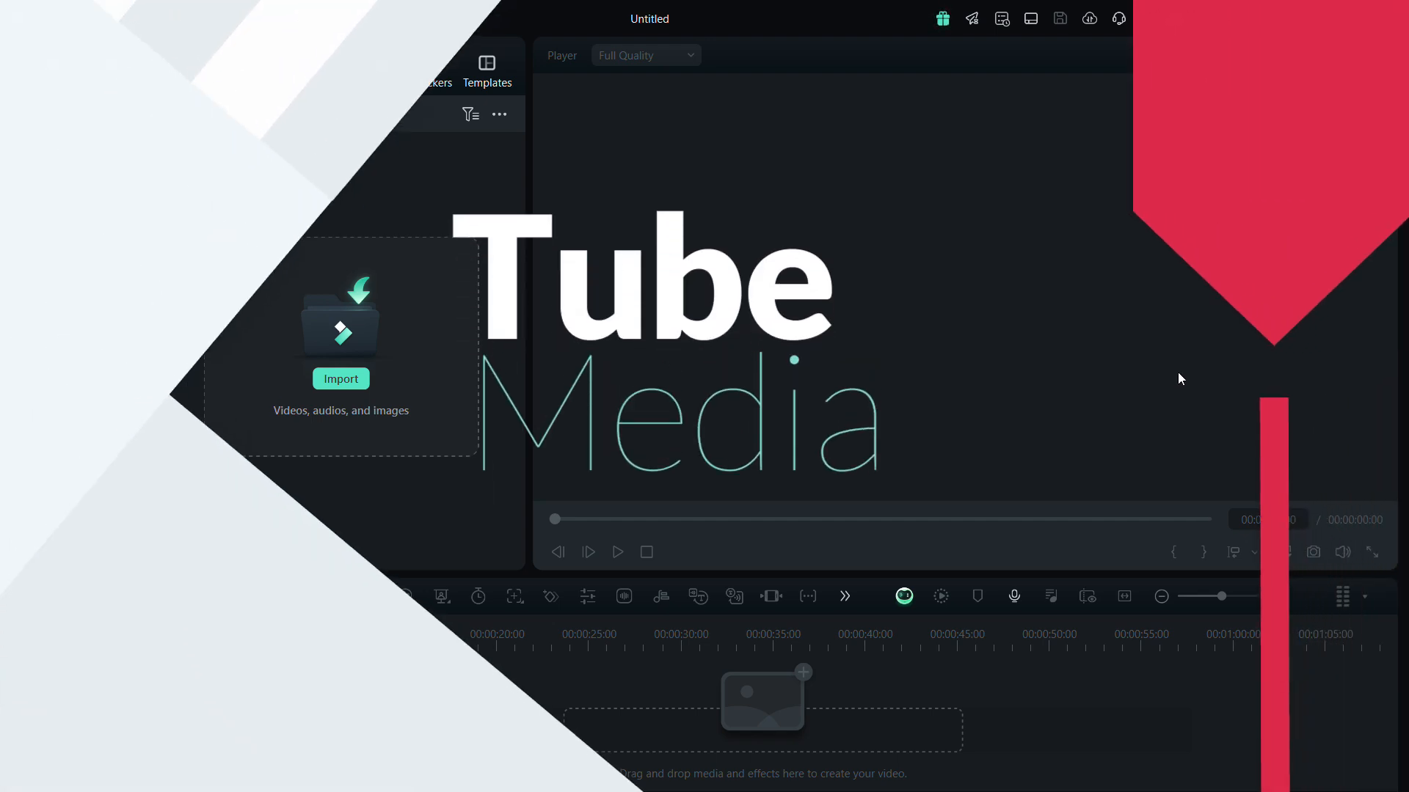
Open Filmora's Help menu from the menu bar on the empty project
click(353, 18)
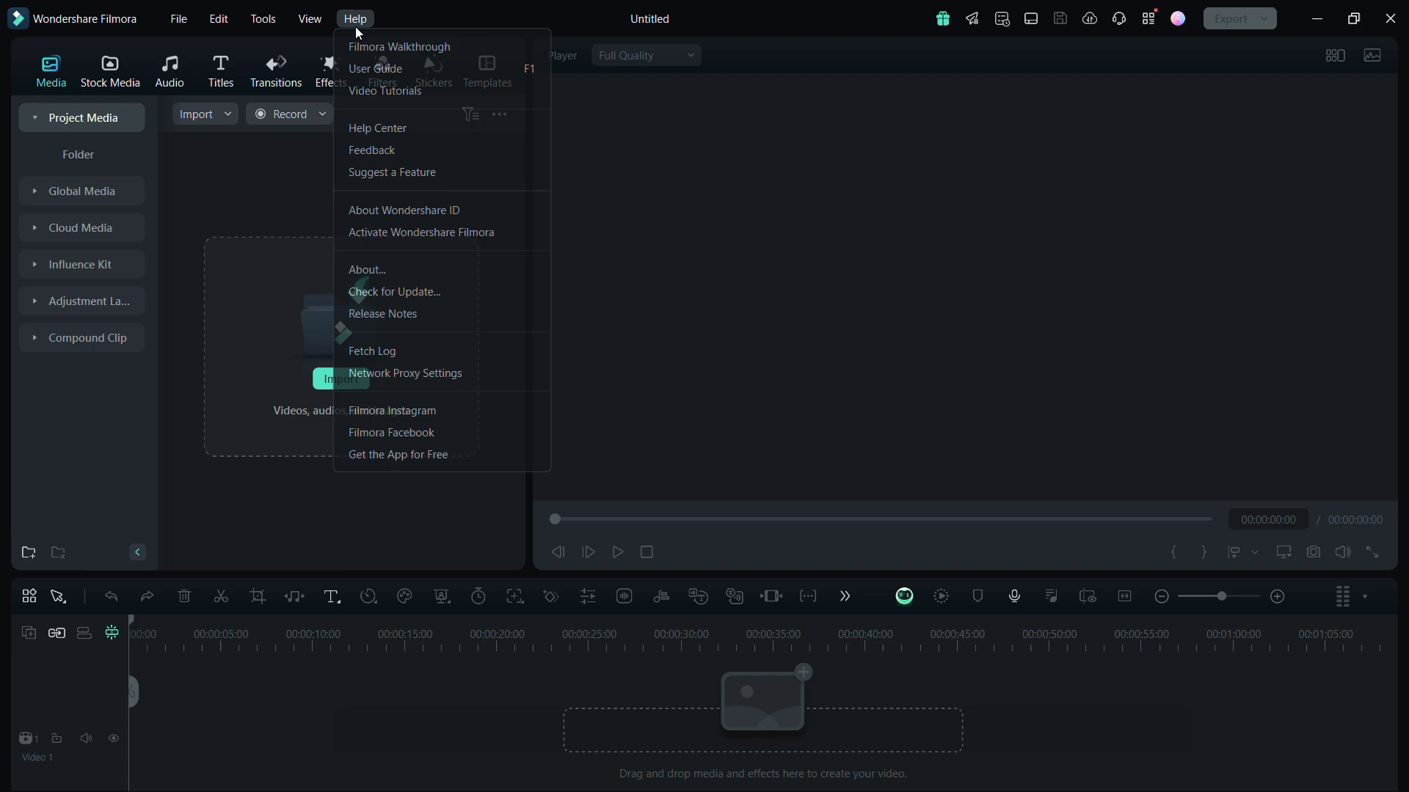
Open the release notes link to show Filmora's What's New page in the browser
click(367, 269)
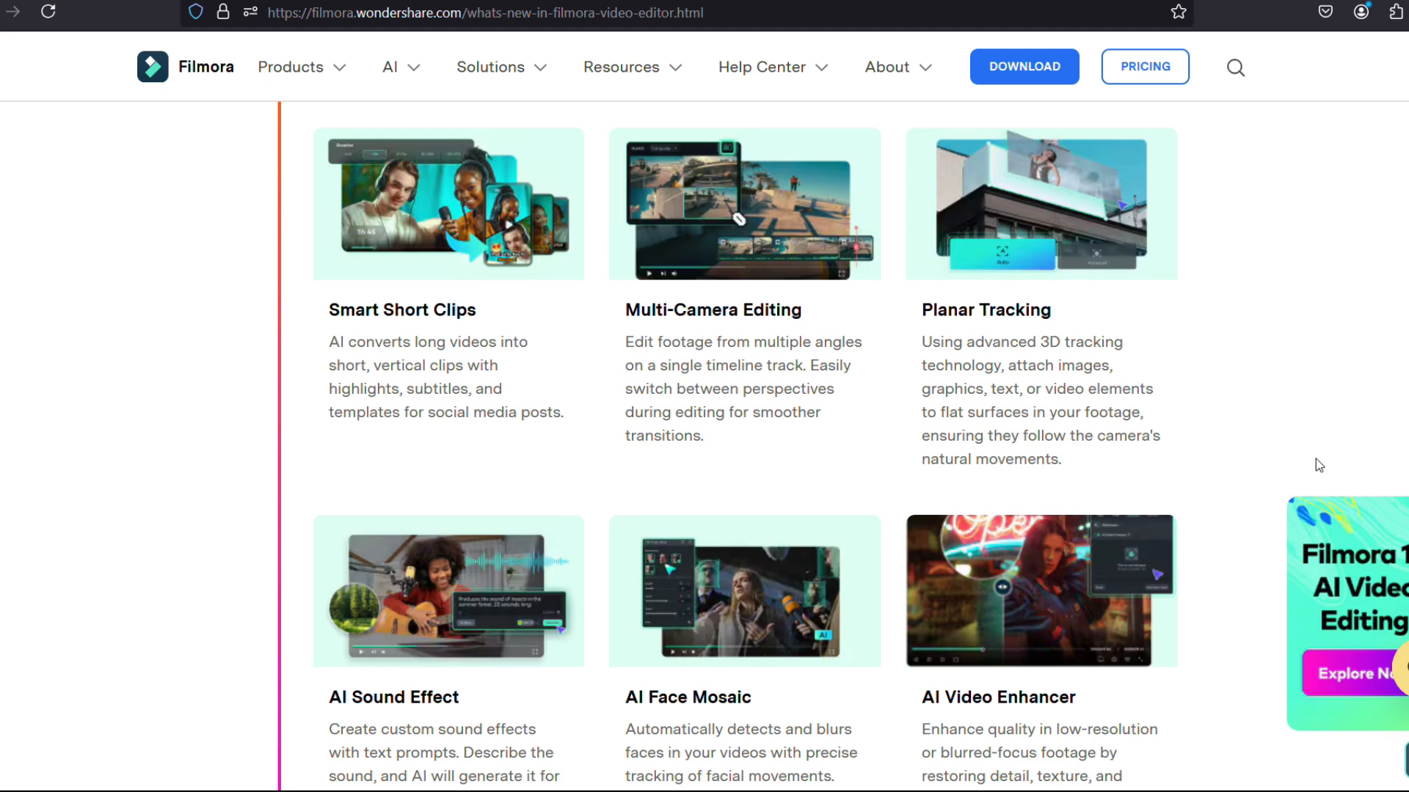
mouse_move(448, 329)
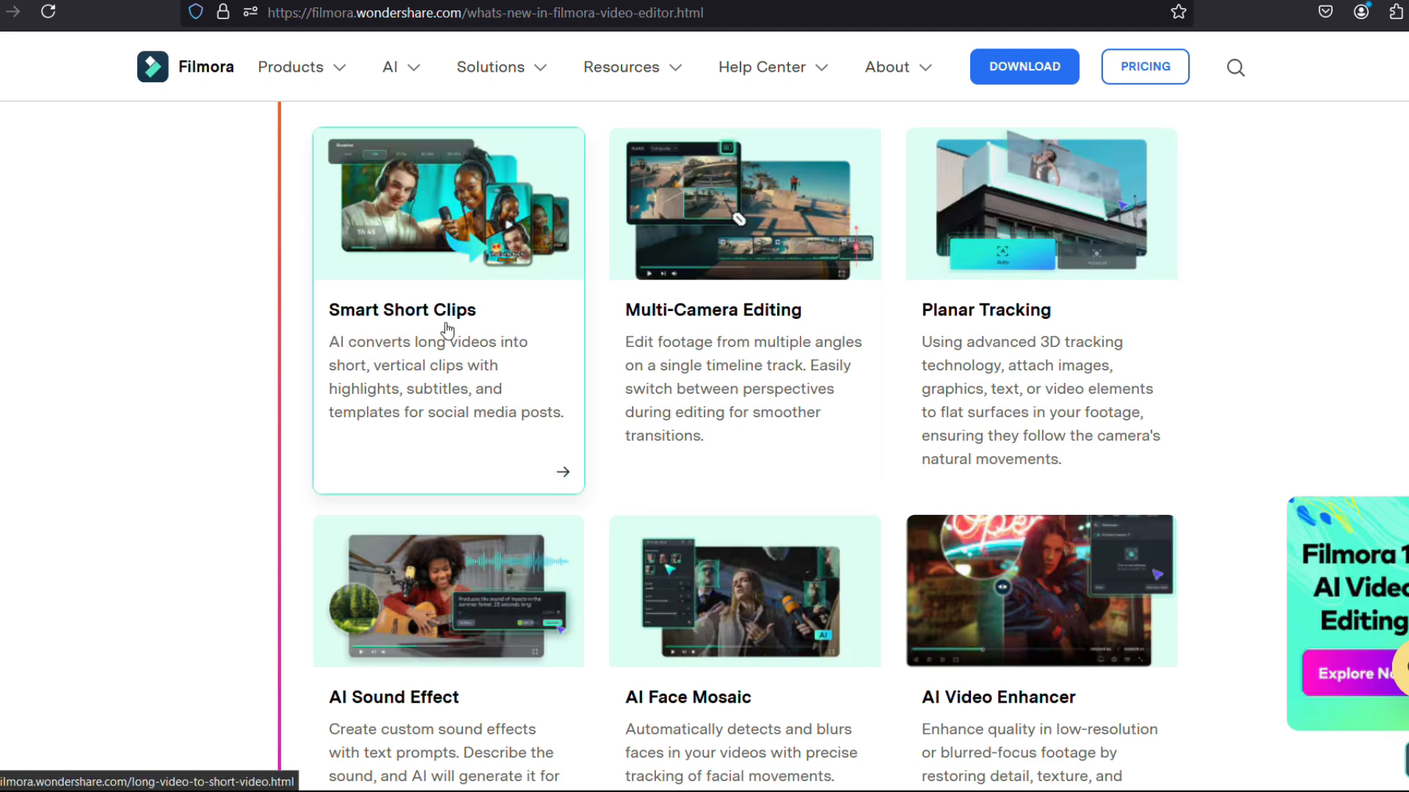
Open the Smart Short Clips card and scroll down to the AI converter section
click(447, 310)
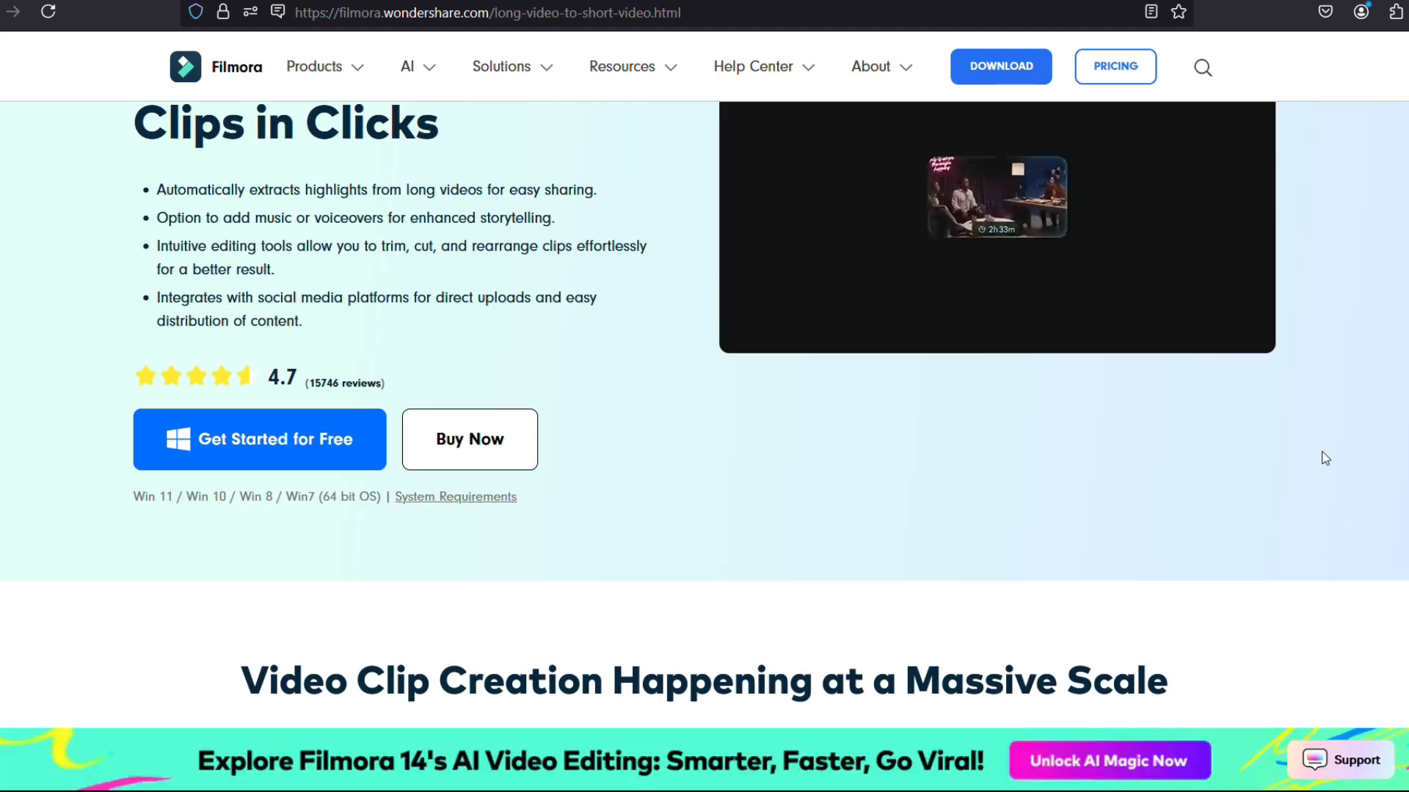
scroll(down, 3)
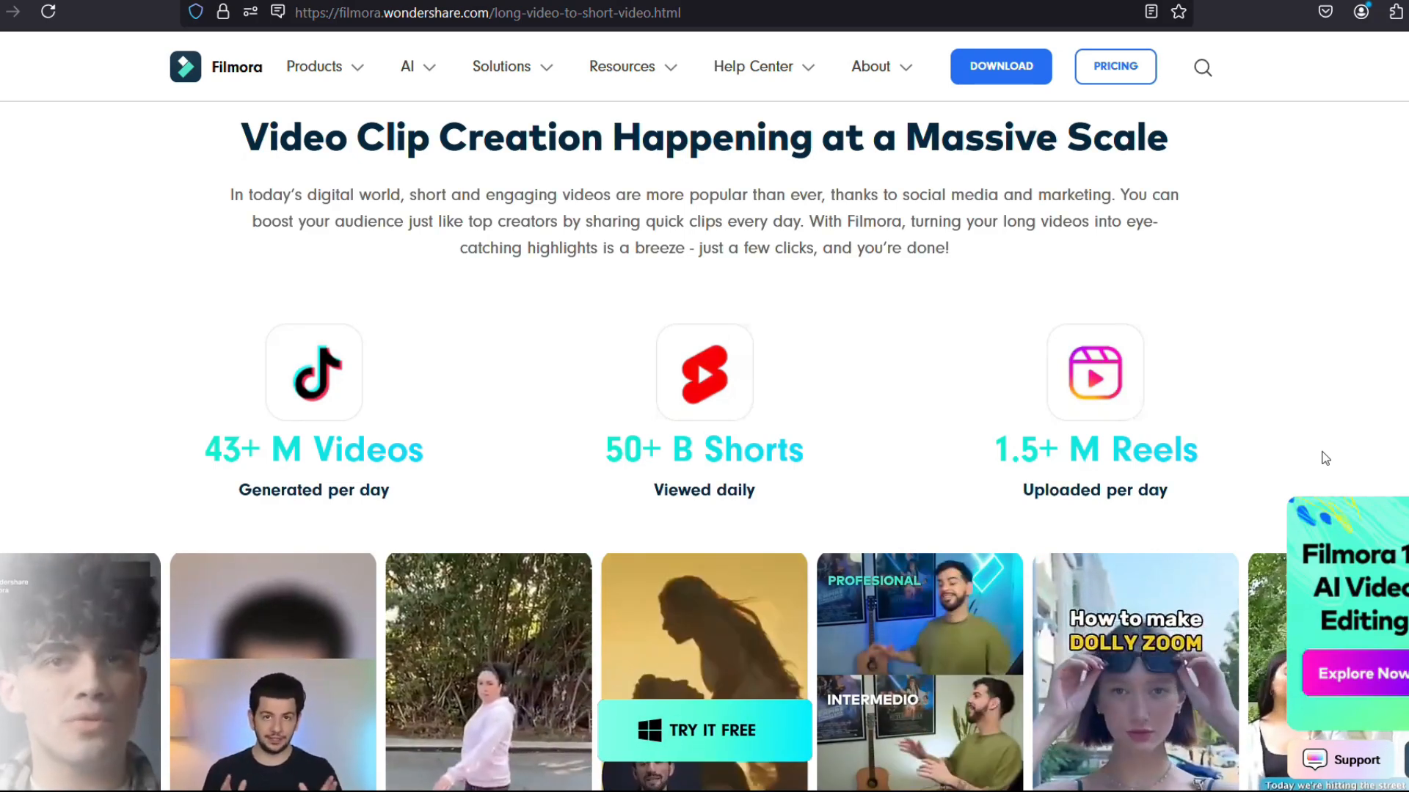
scroll(down, 3)
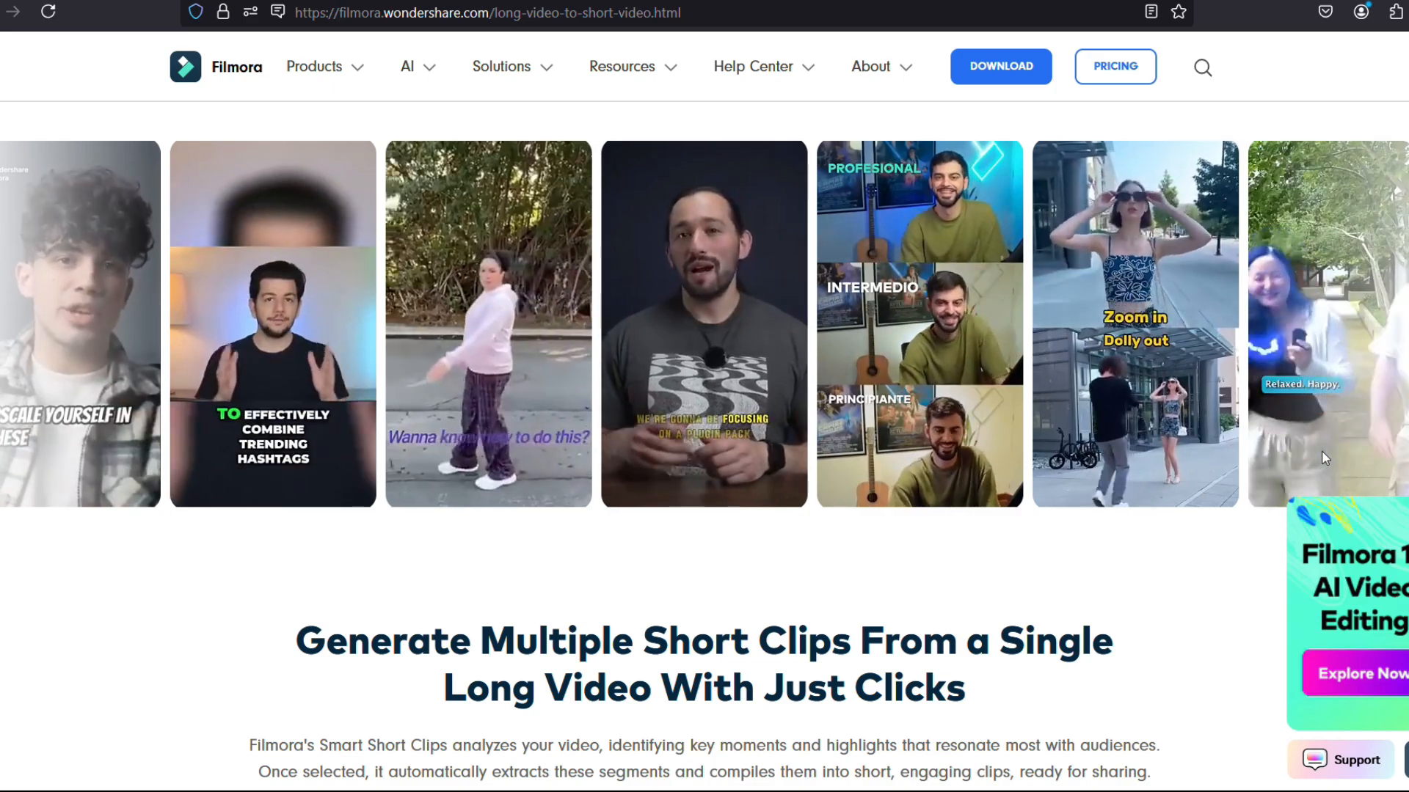
scroll(down, 3)
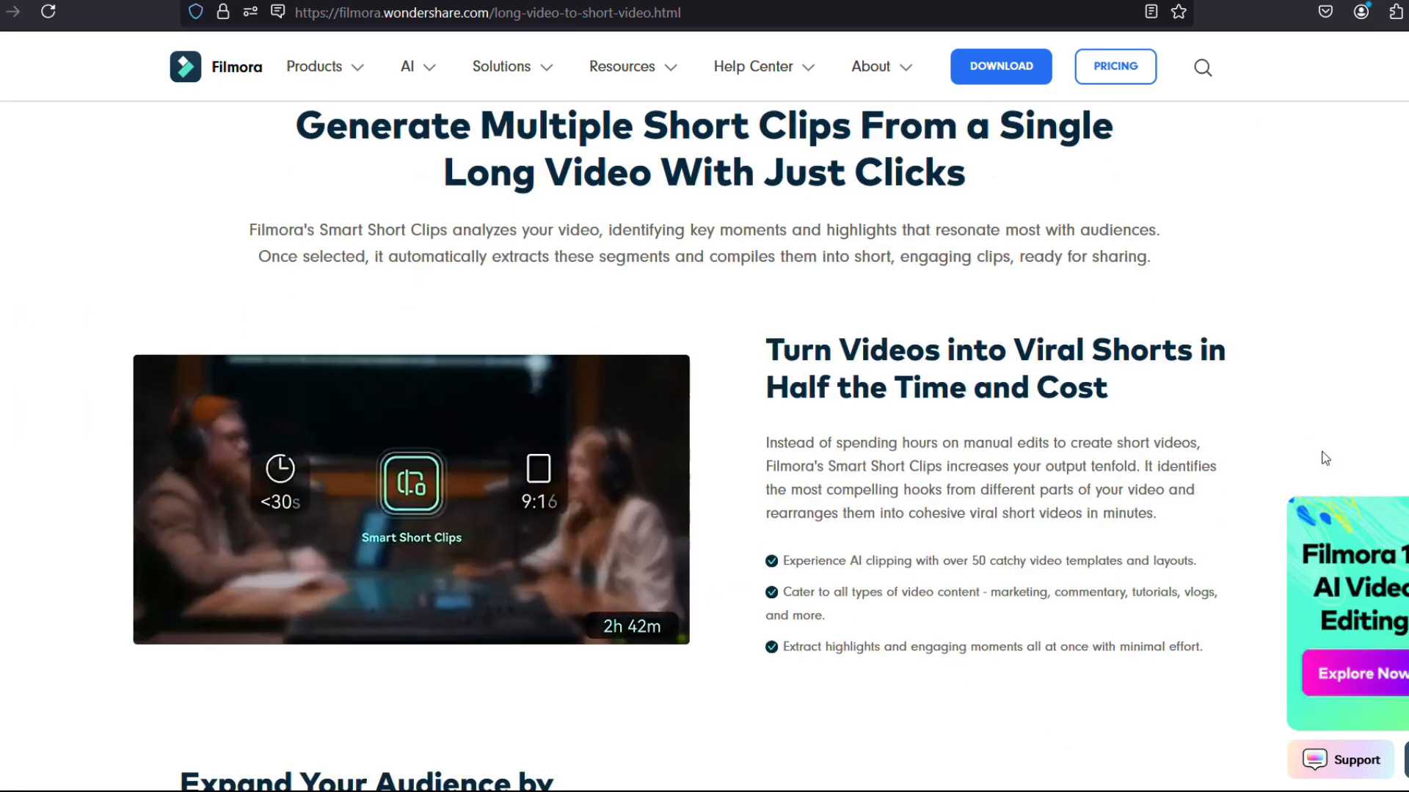
scroll(down, 3)
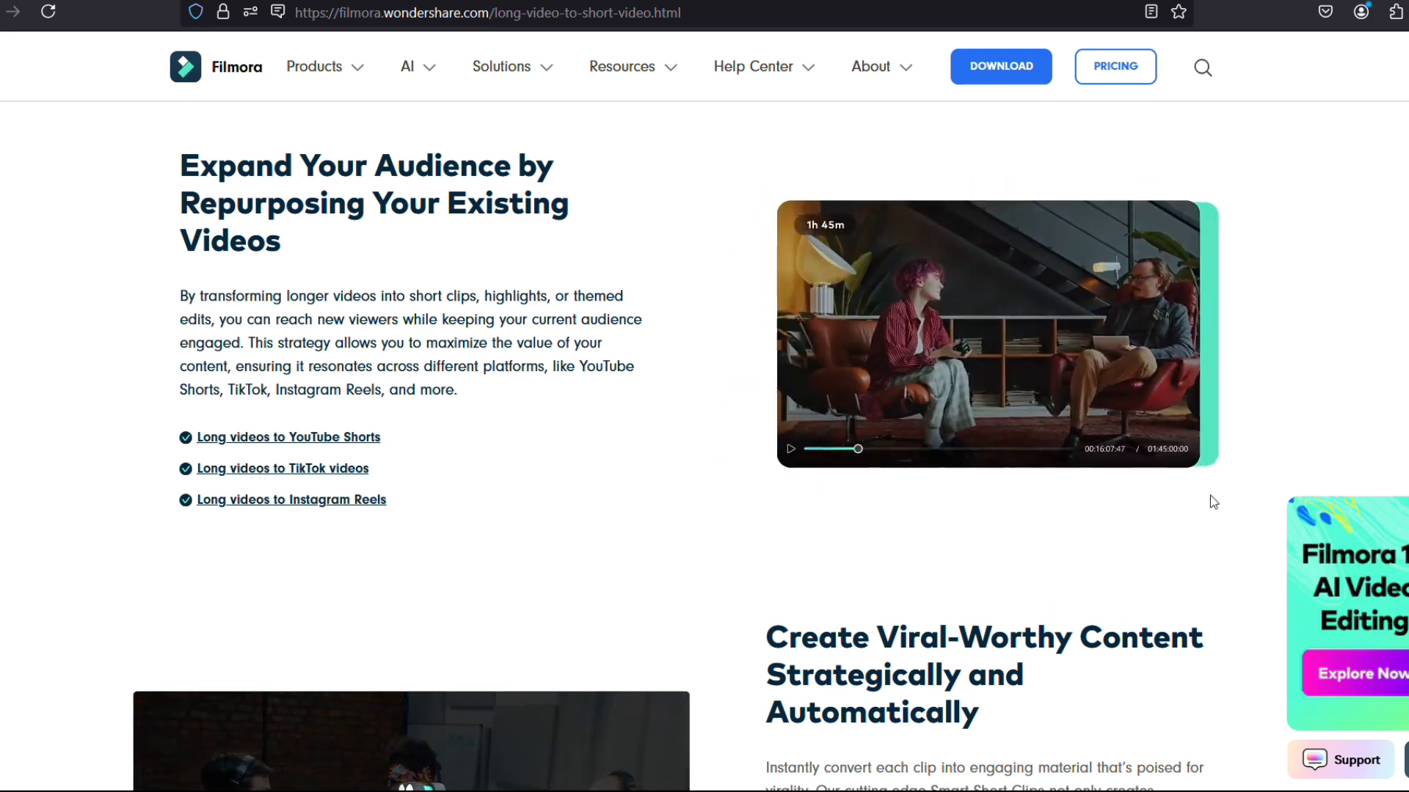
scroll(down, 3)
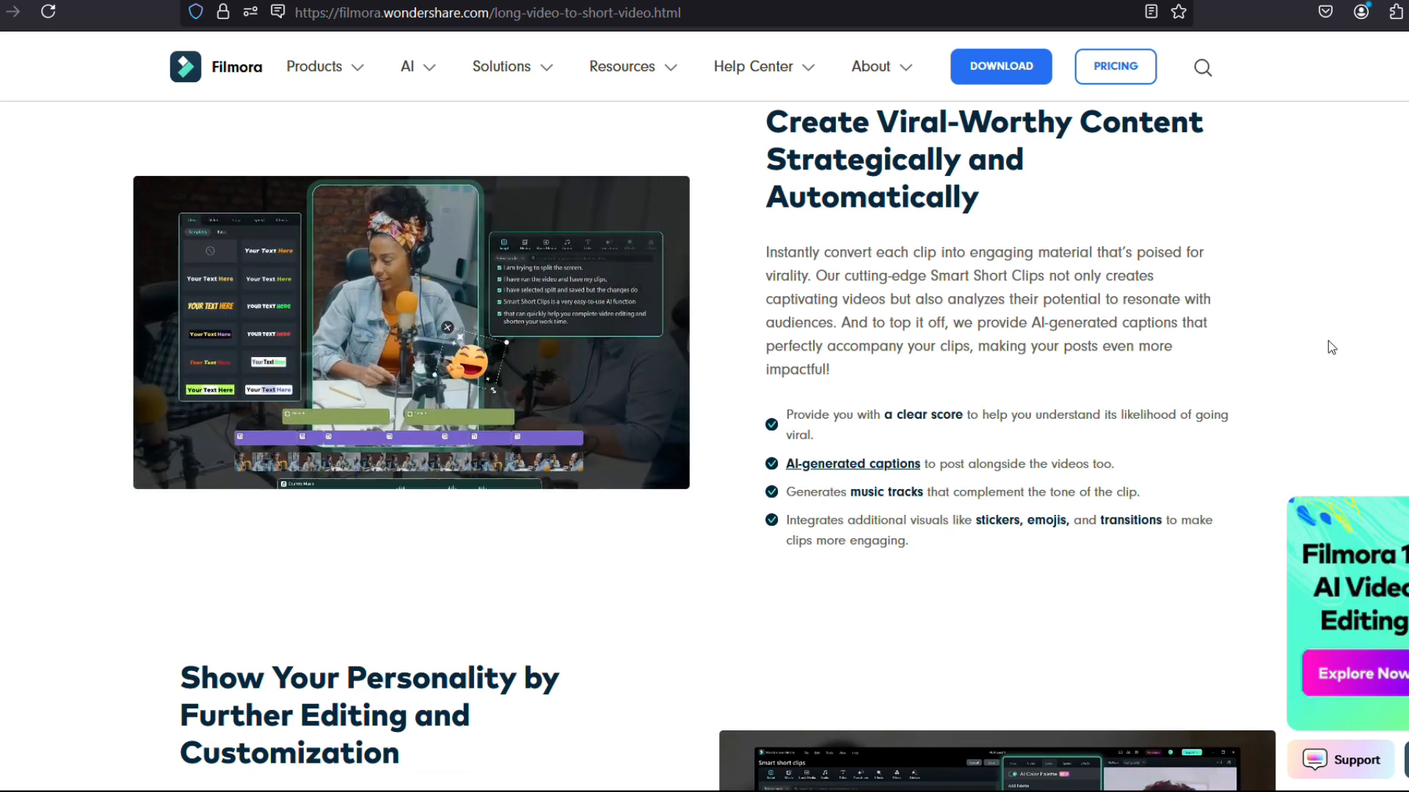
scroll(down, 3)
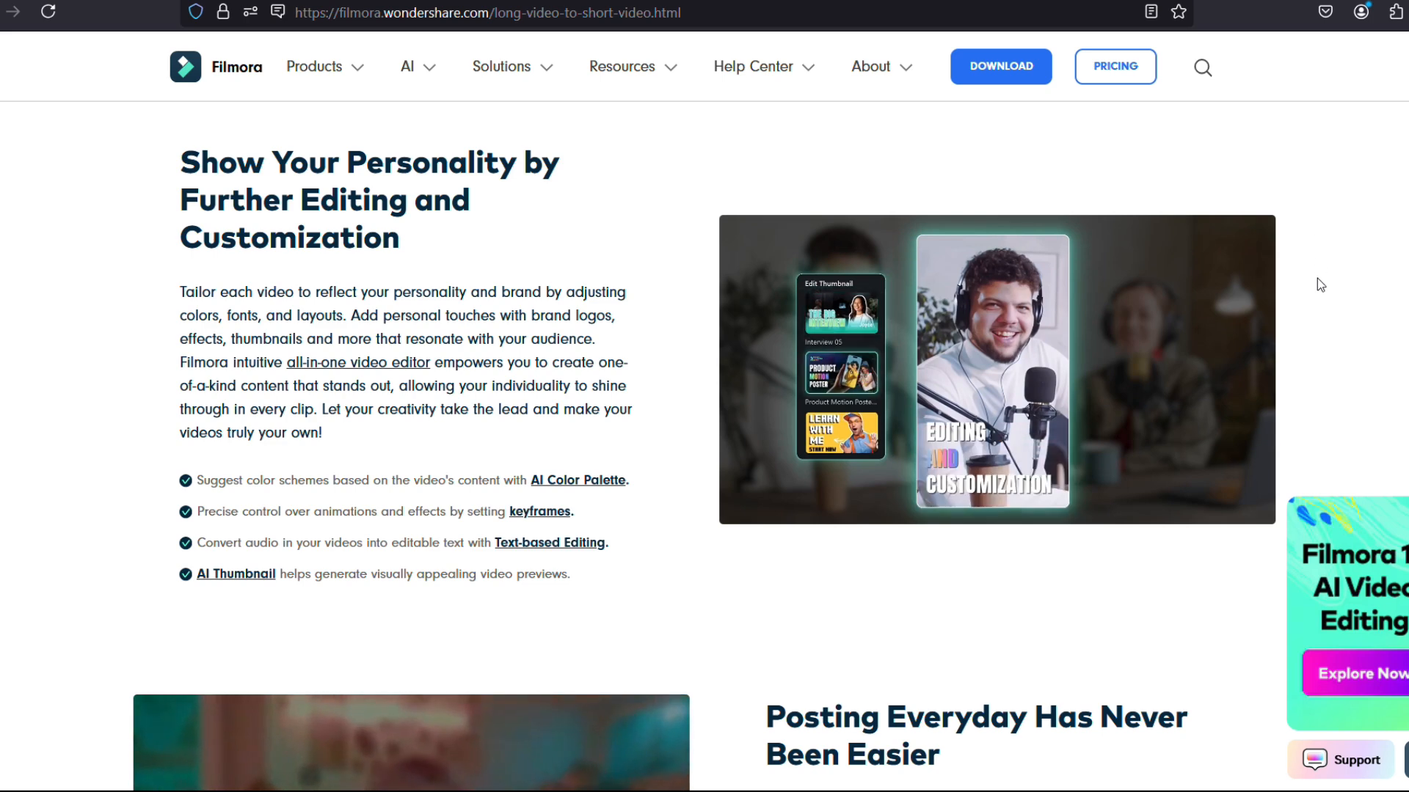
scroll(down, 3)
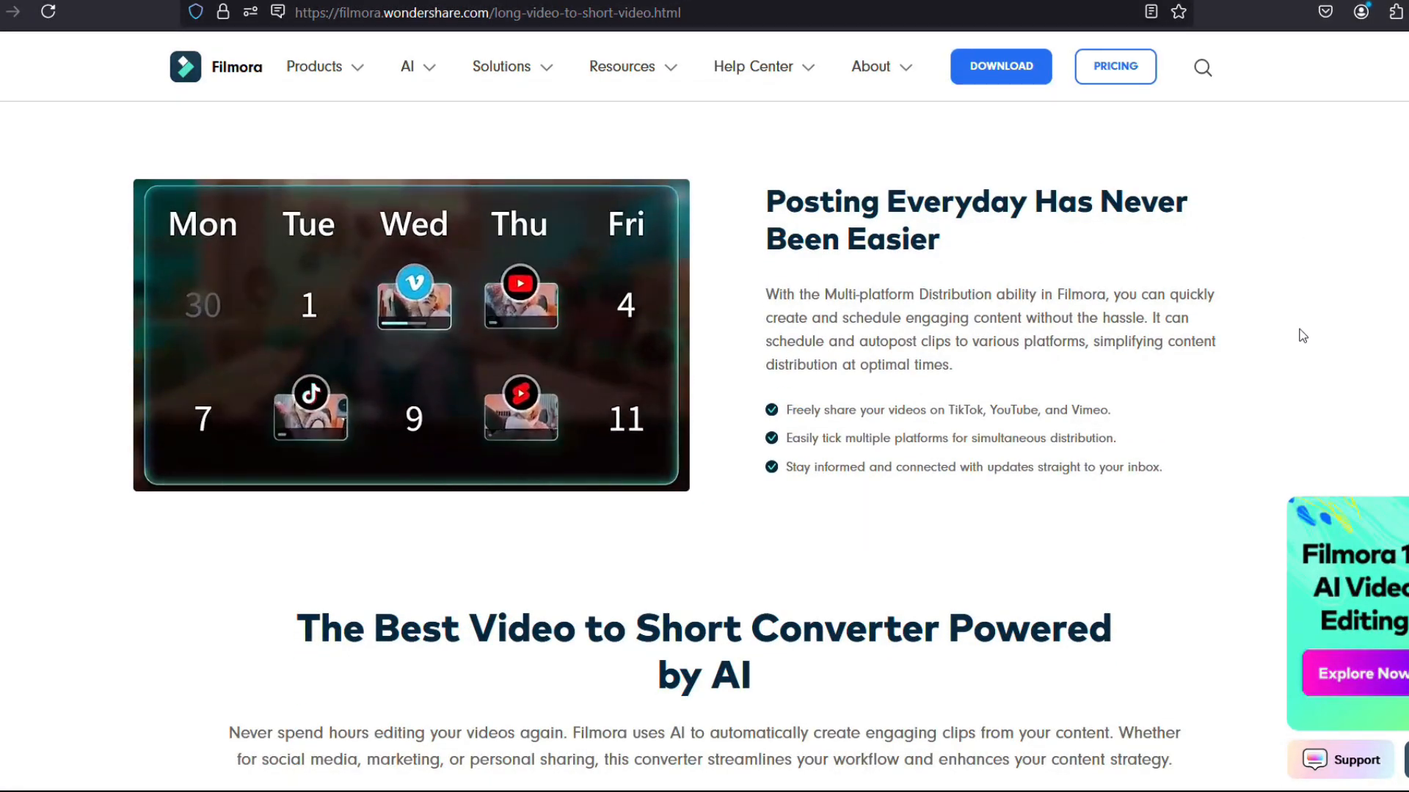
scroll(down, 3)
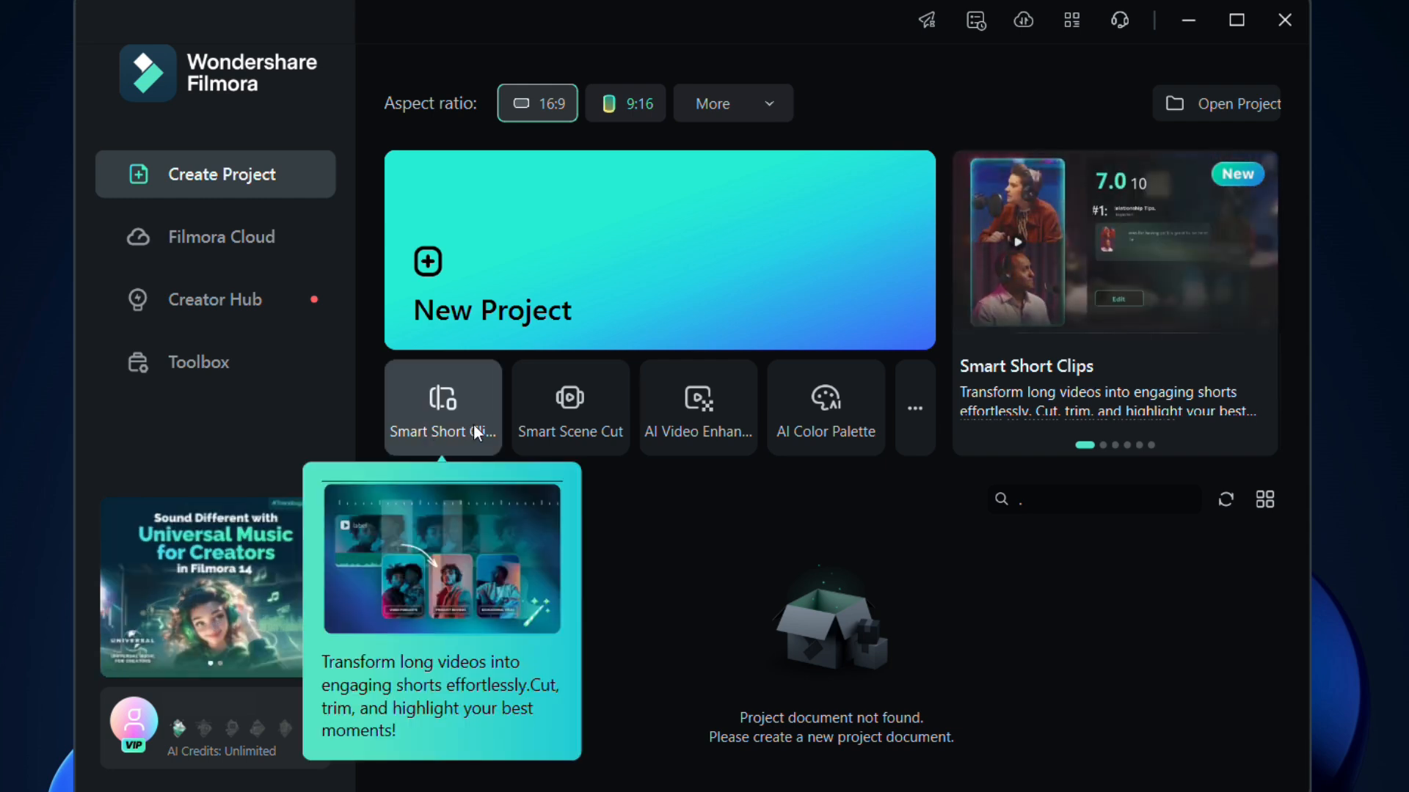
Launch Smart Short Clips from the New Project area of the start screen
click(442, 406)
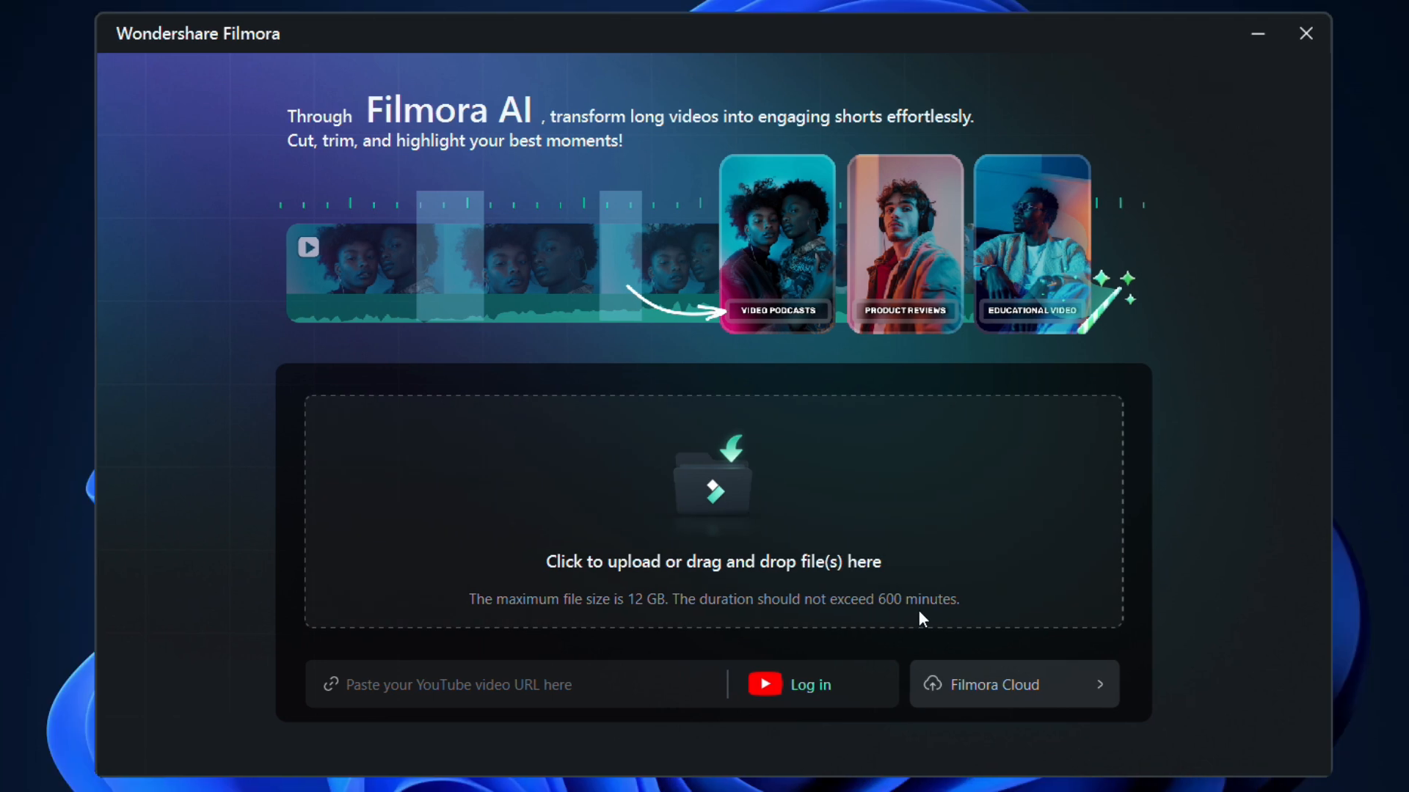
mouse_move(948, 619)
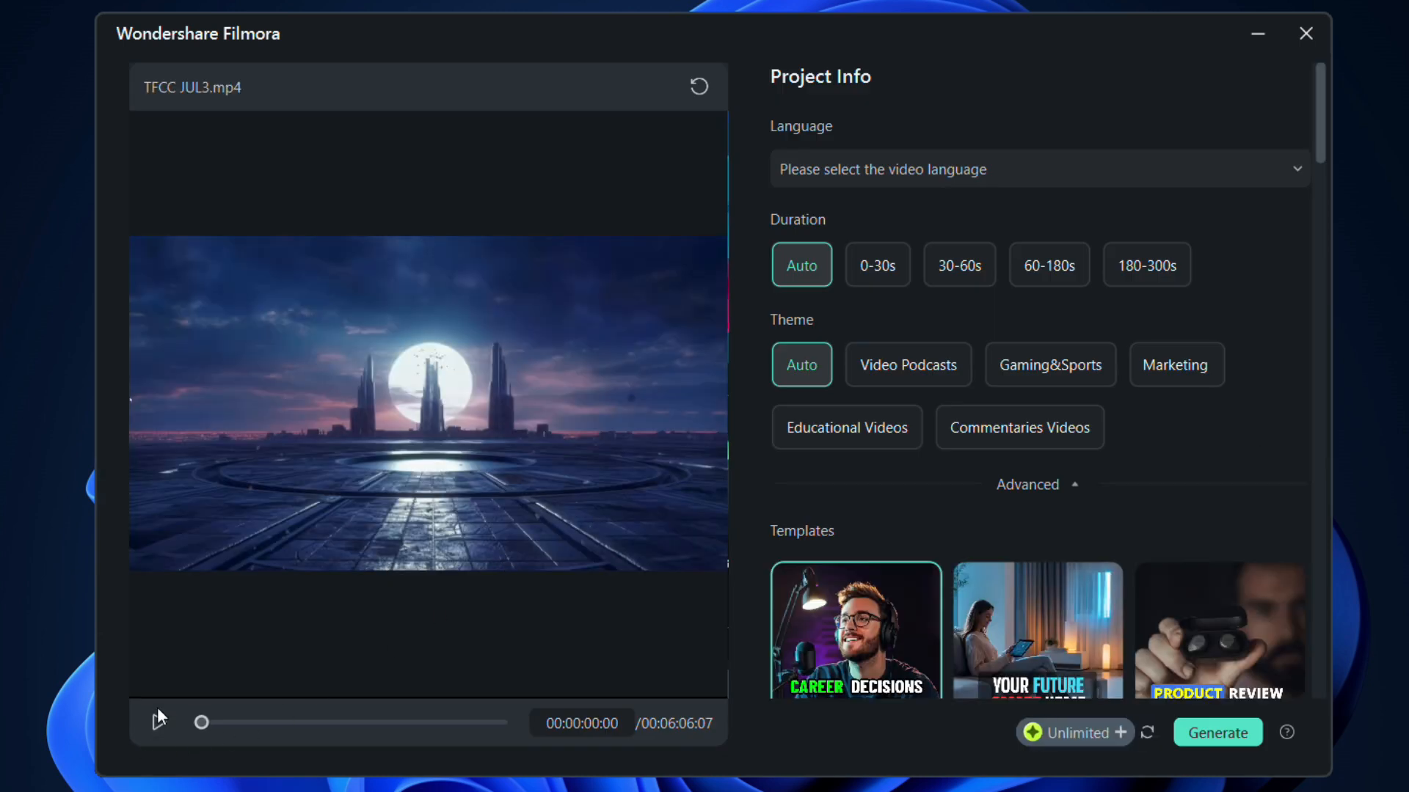
Briefly play and pause the TFCC JUL3.mp4 preview
click(157, 723)
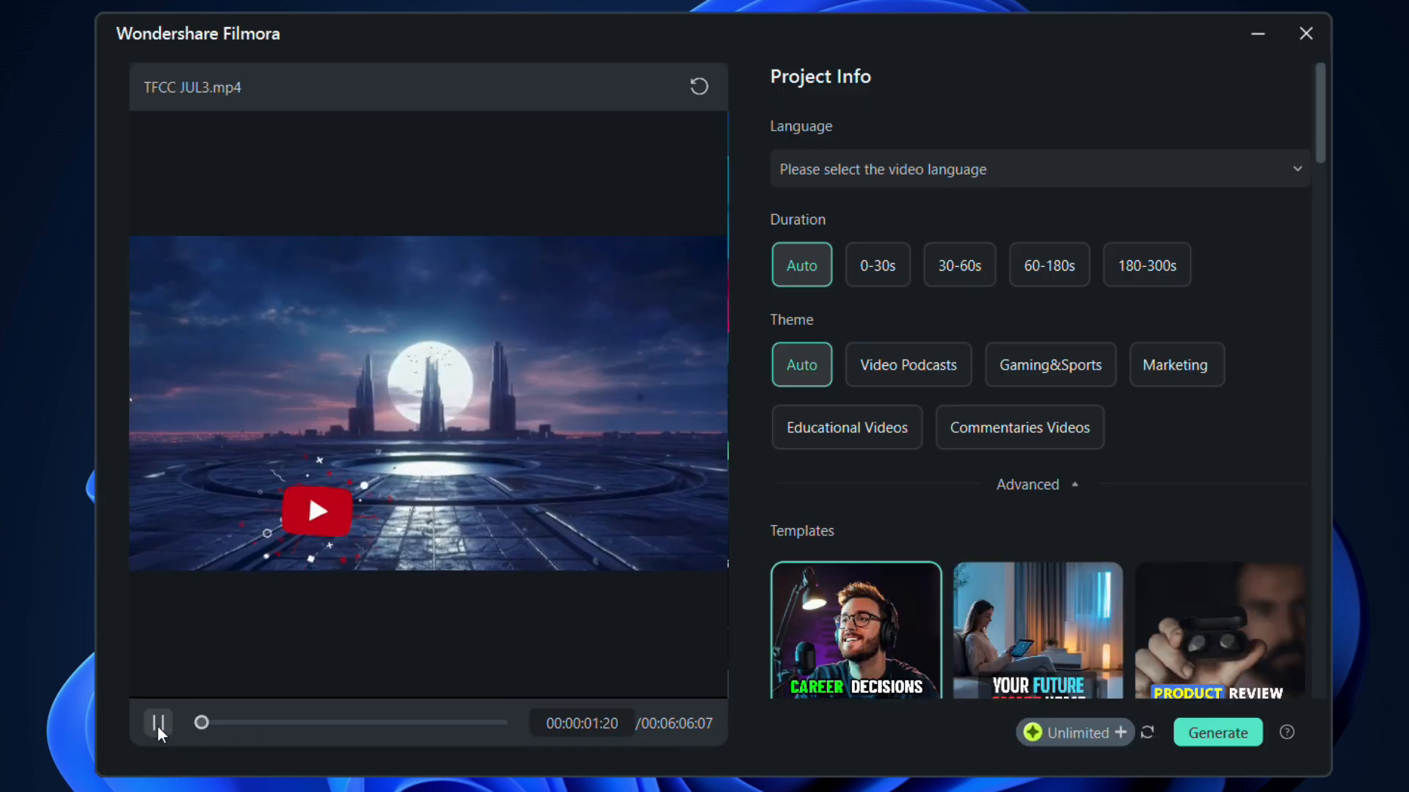
click(157, 723)
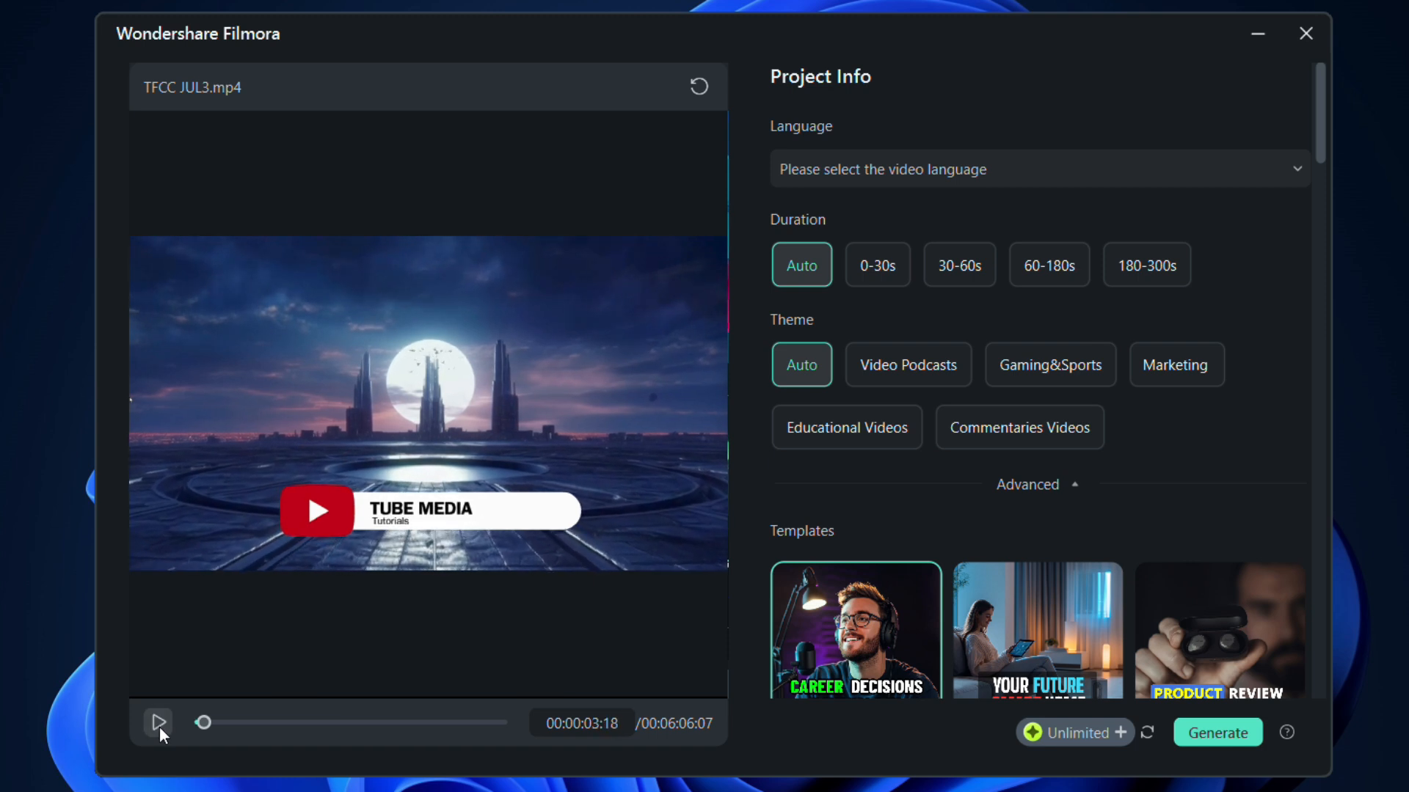
mouse_move(952, 178)
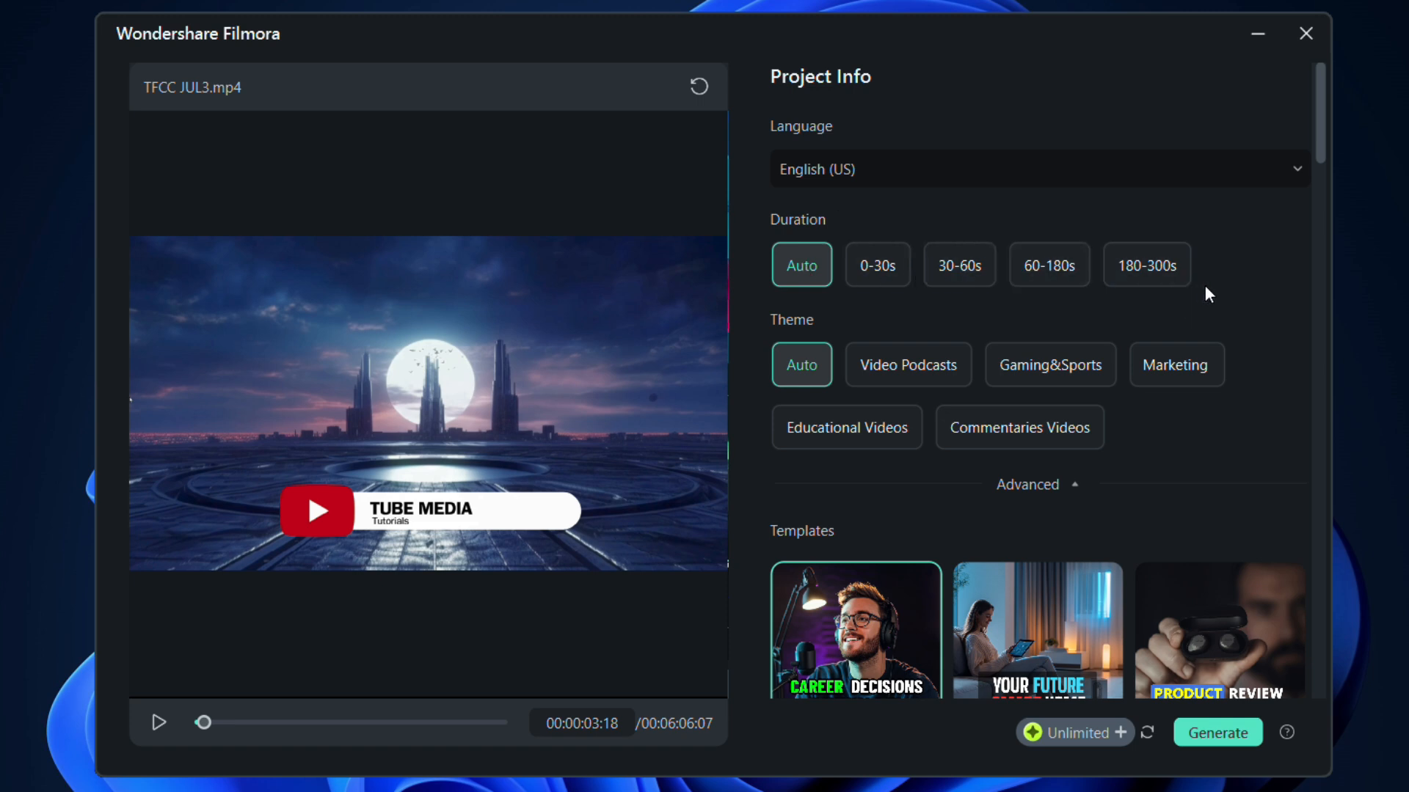
mouse_move(820, 341)
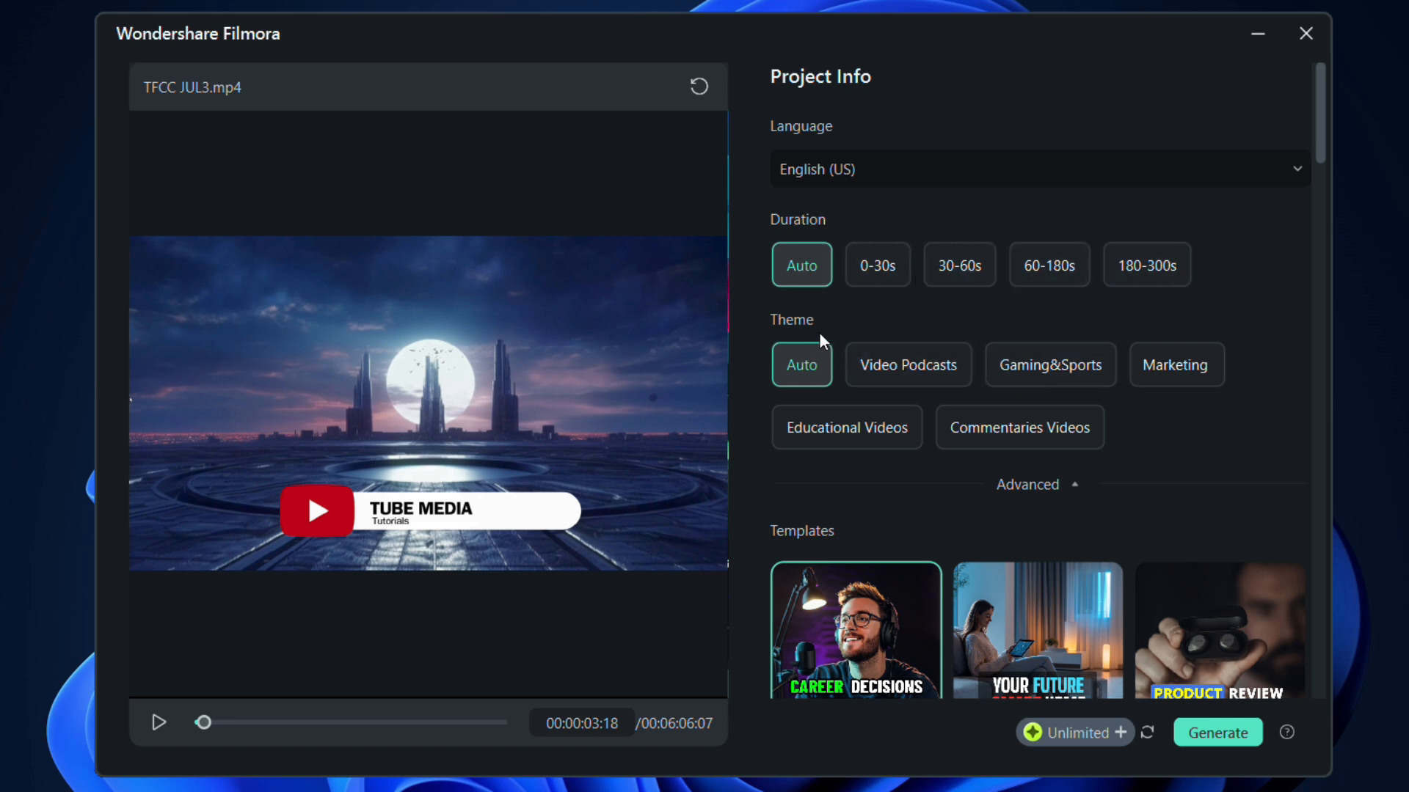
mouse_move(801, 364)
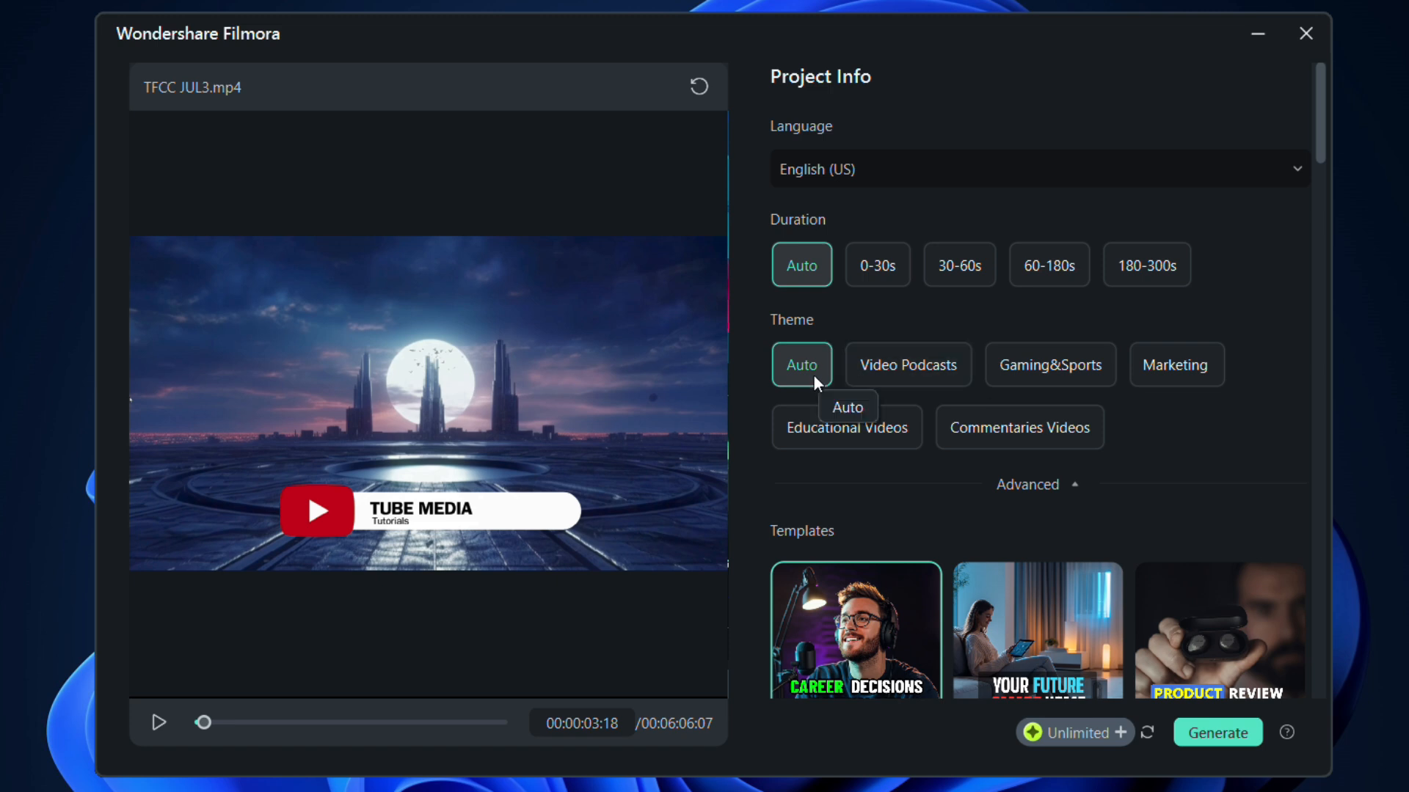
mouse_move(1195, 409)
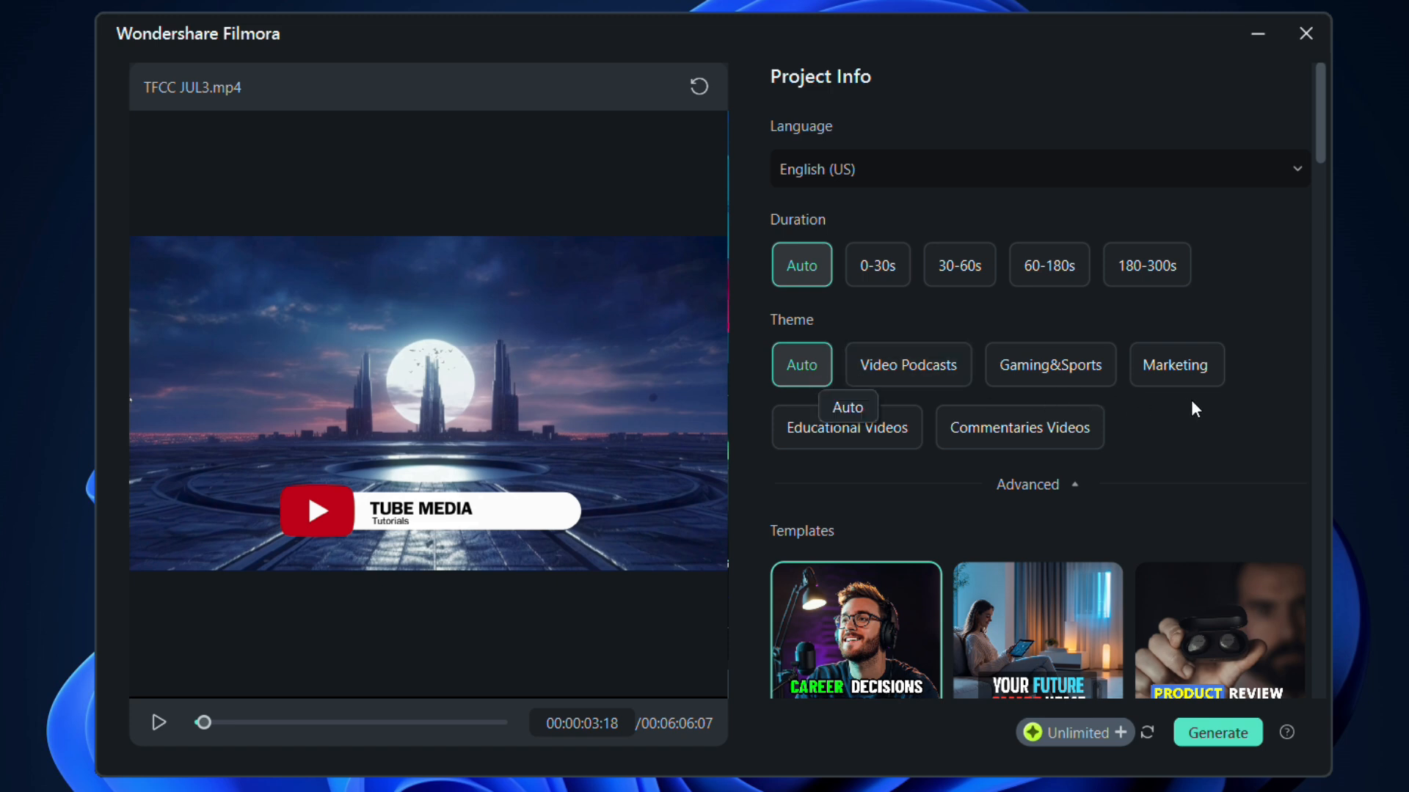
mouse_move(1201, 440)
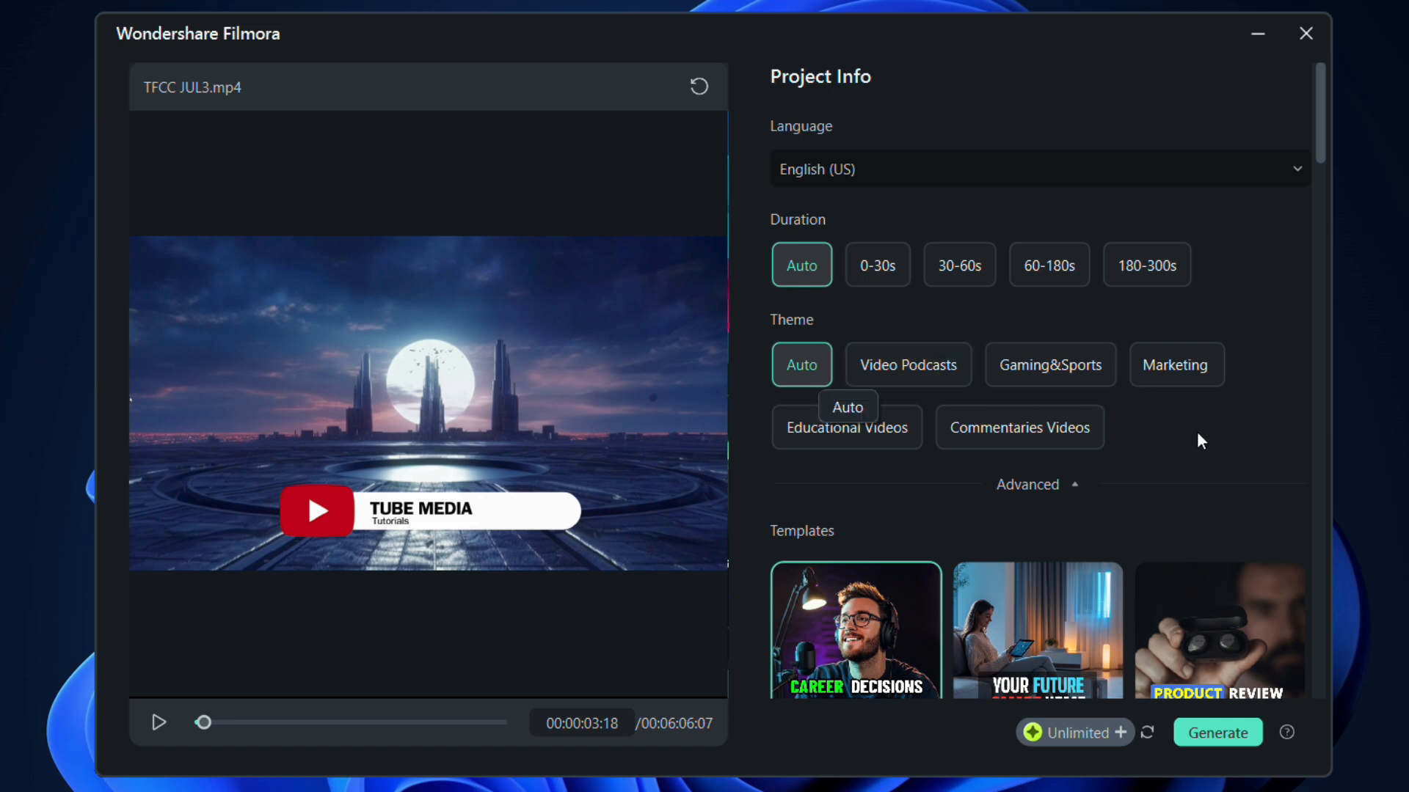
Choose the Educational Videos theme and scroll Project Info down to the Templates
click(846, 427)
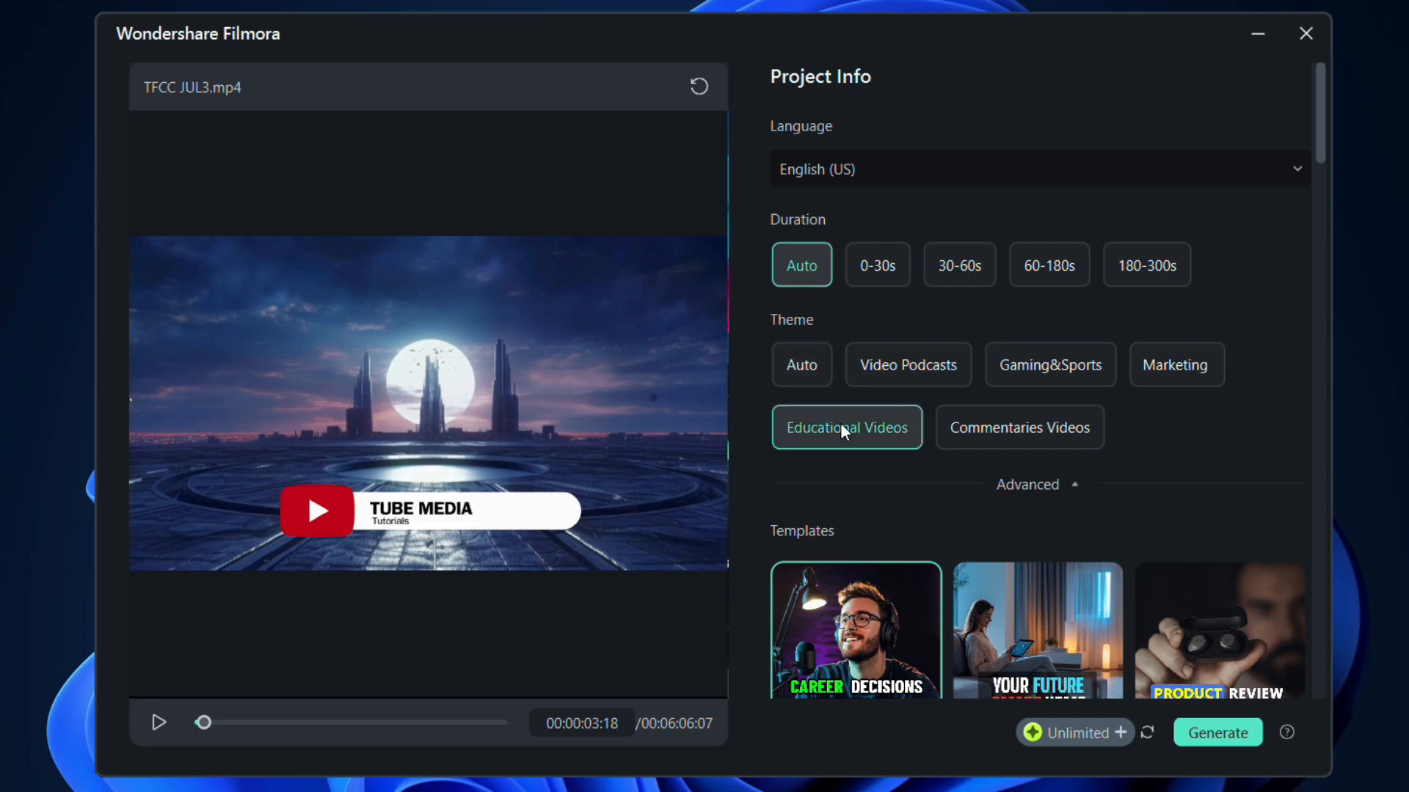
scroll(down, 3)
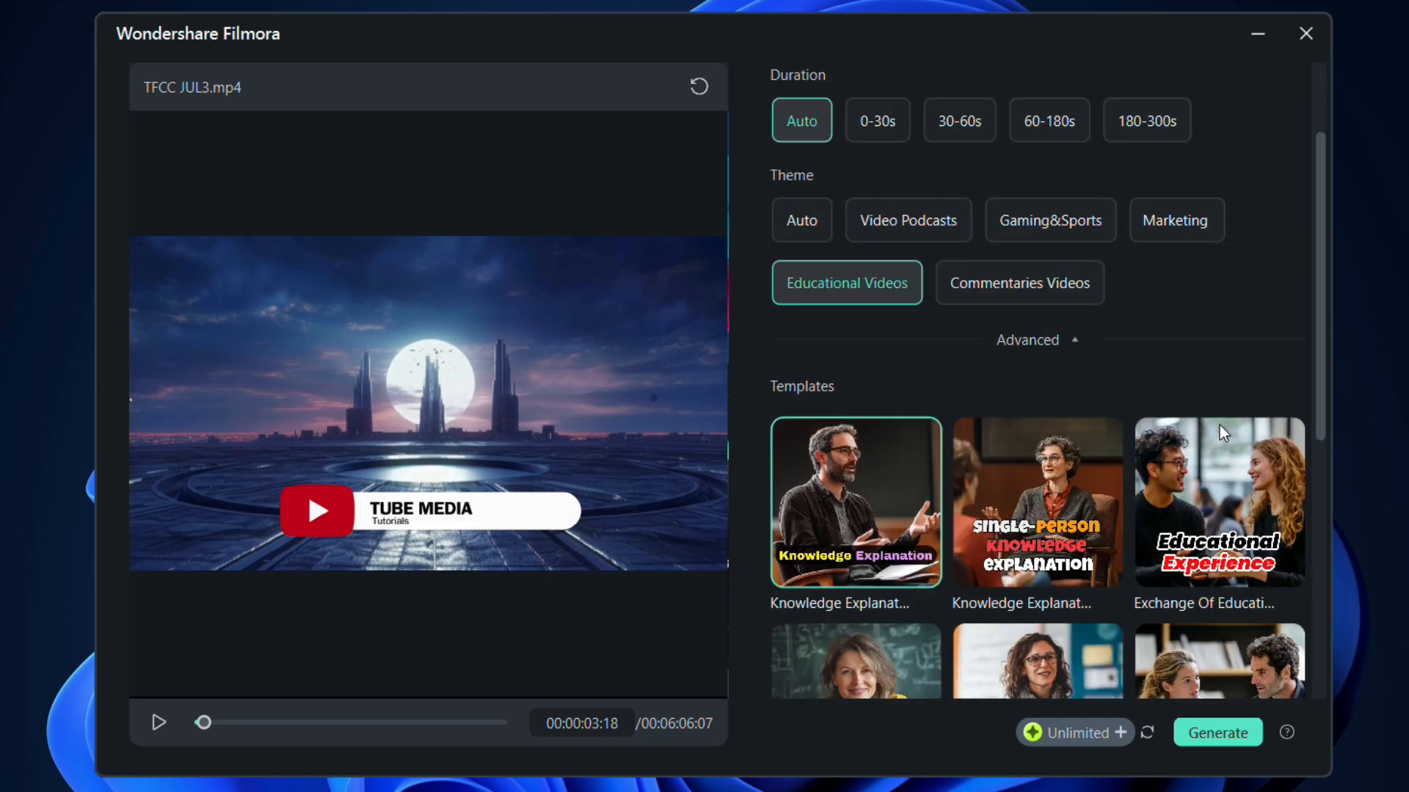
scroll(down, 3)
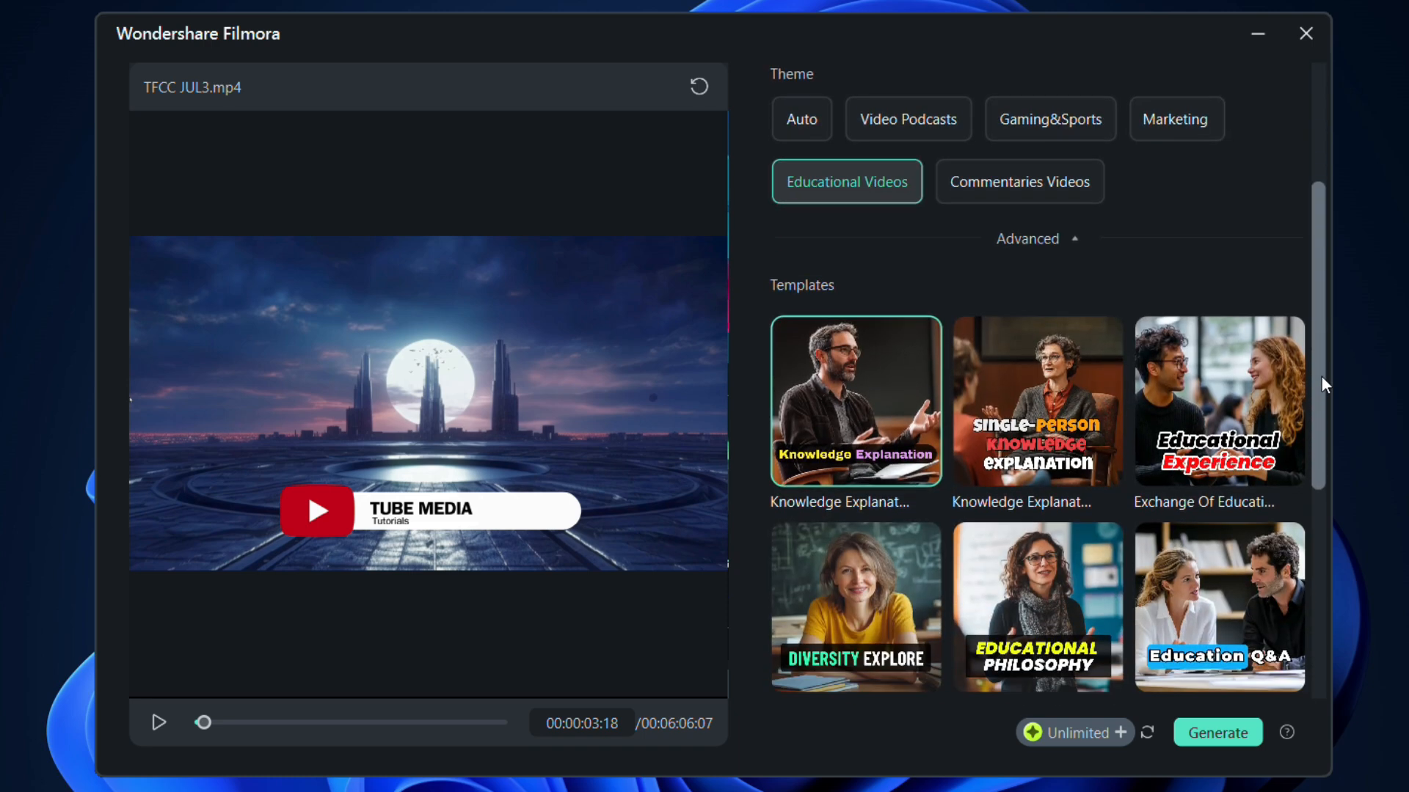
scroll(down, 3)
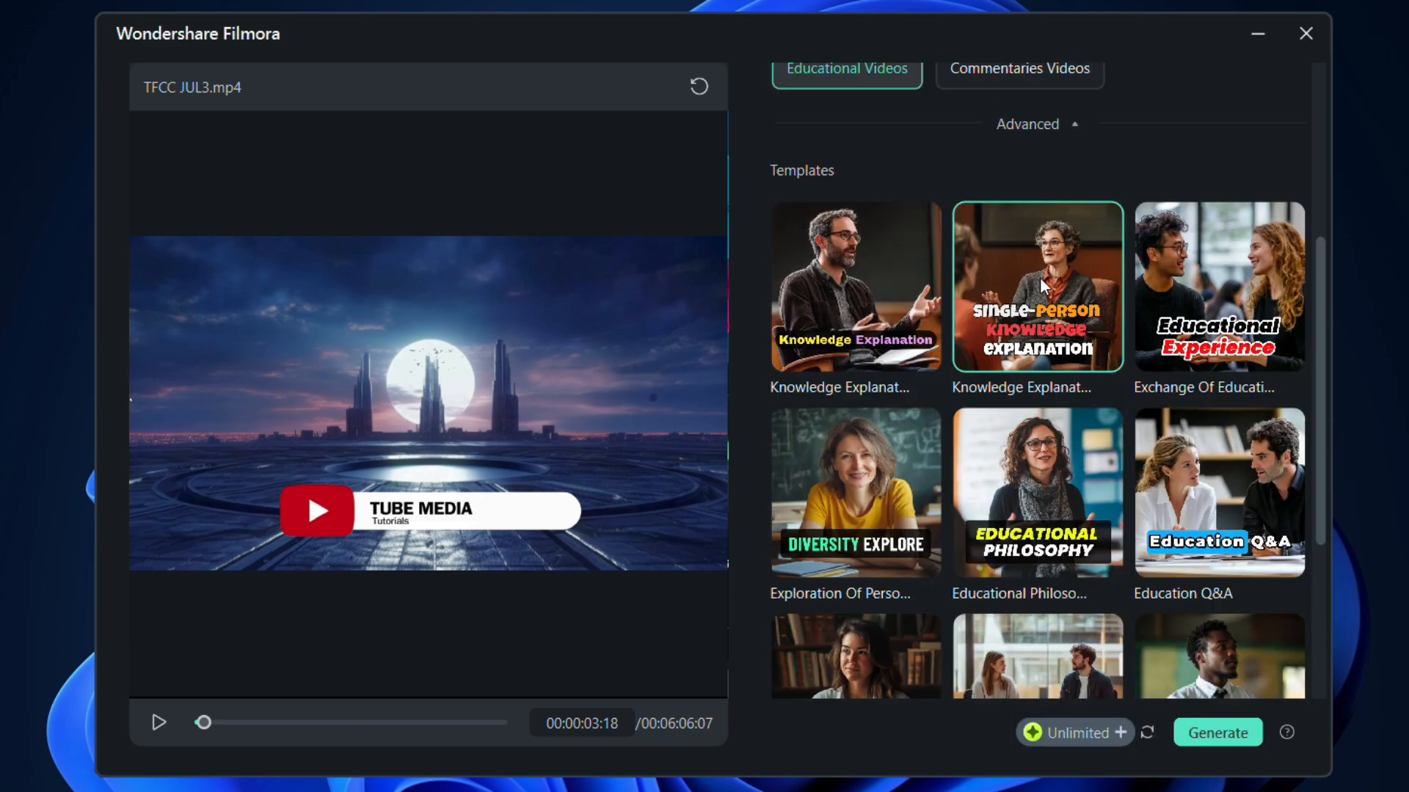
In advanced options, set a 1:1 aspect ratio and enable Smart BGM Generation
click(1027, 124)
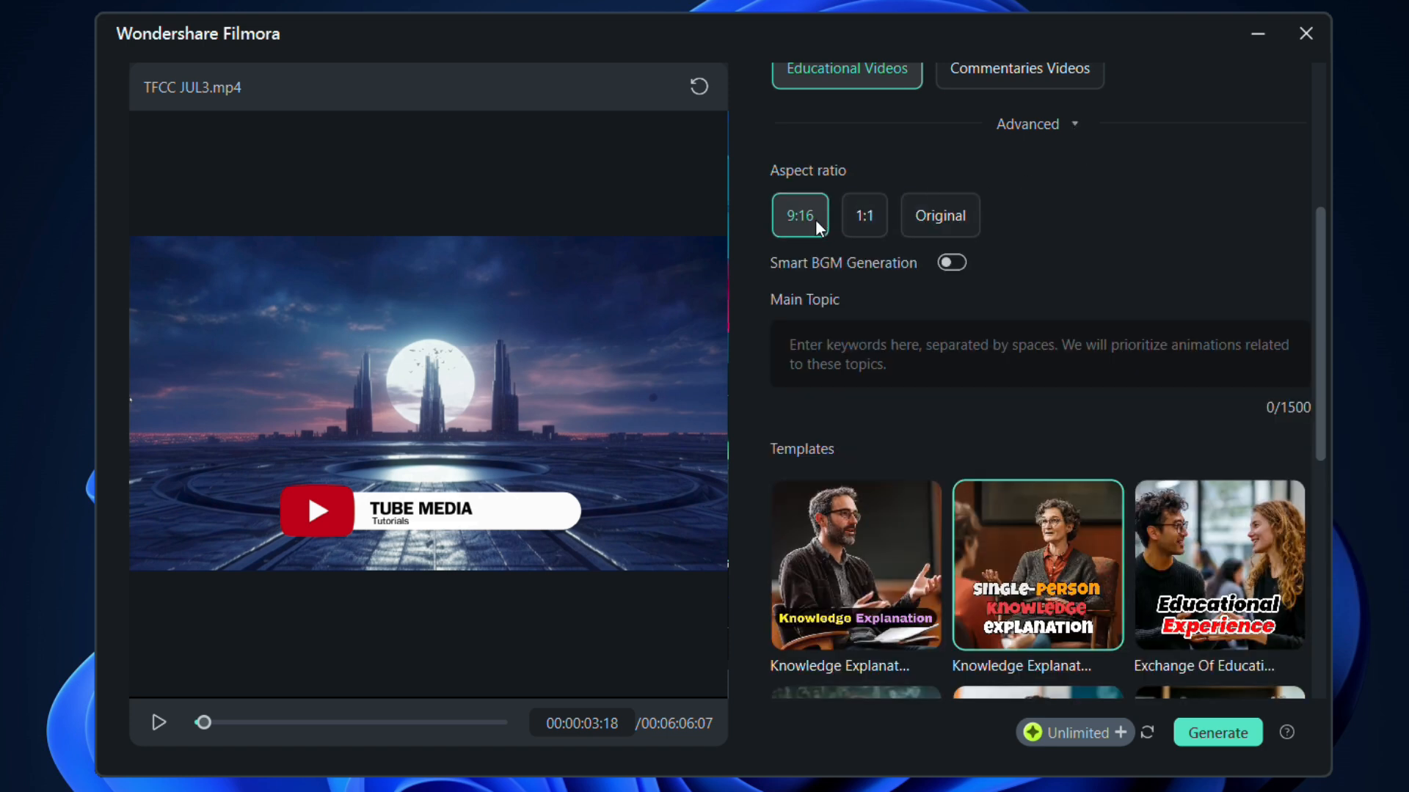
mouse_move(939, 215)
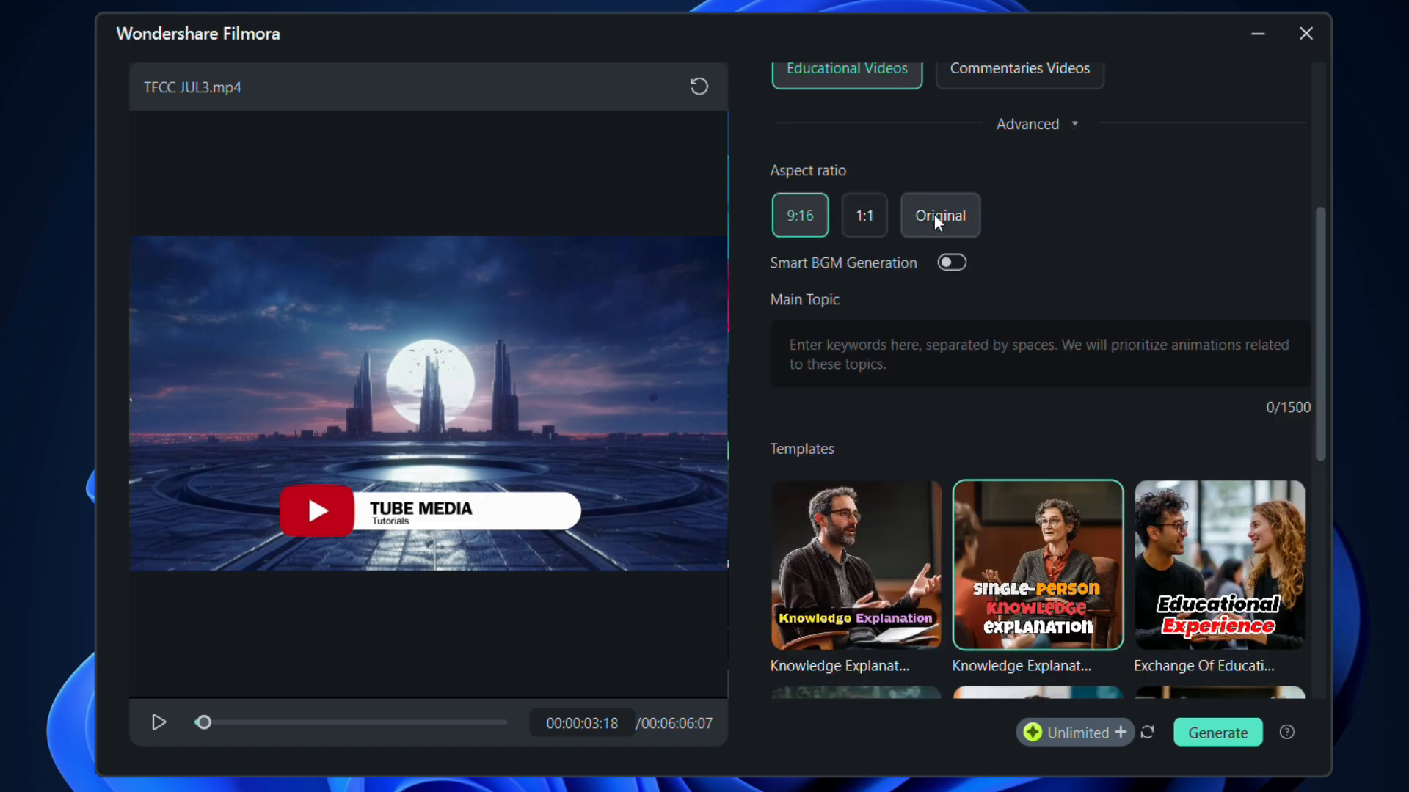
mouse_move(939, 215)
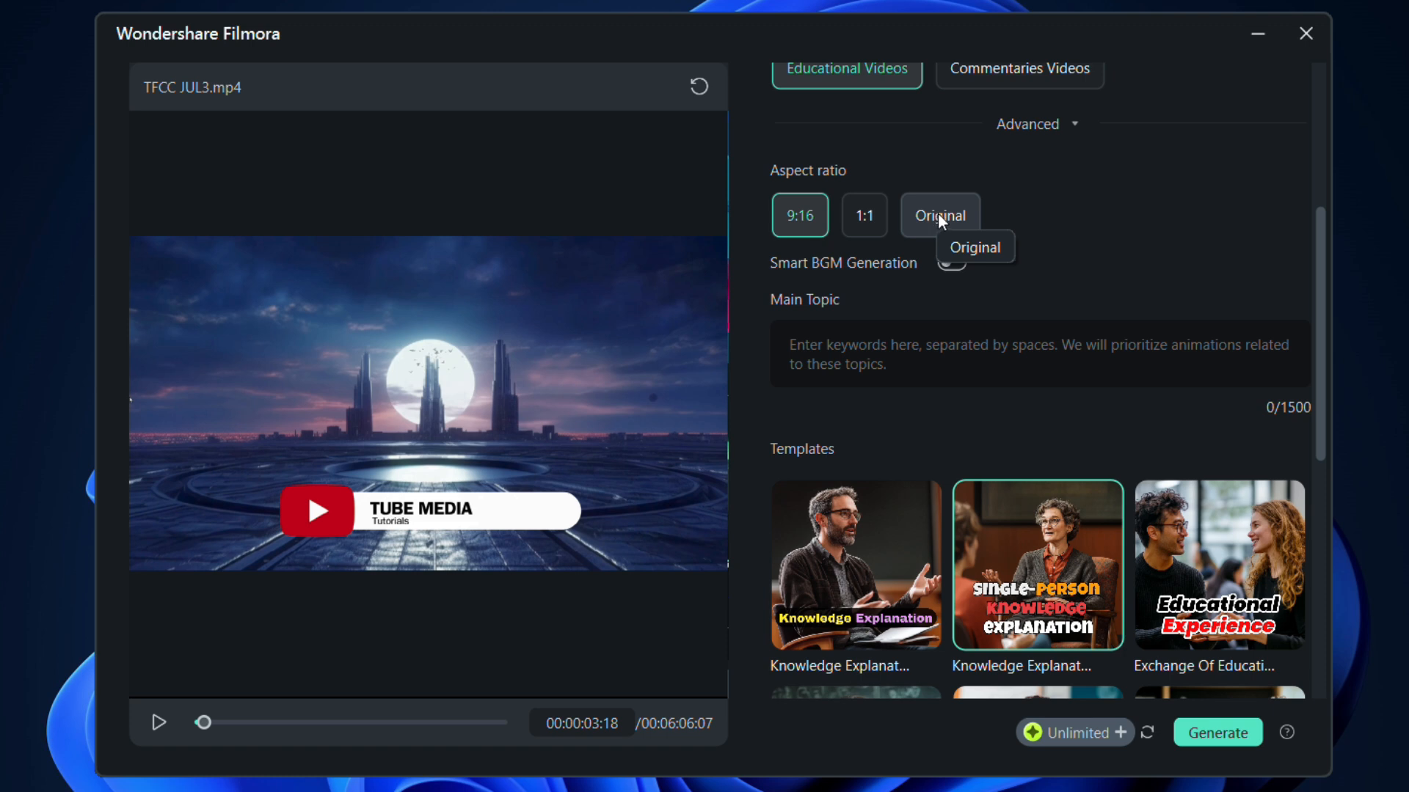
click(863, 214)
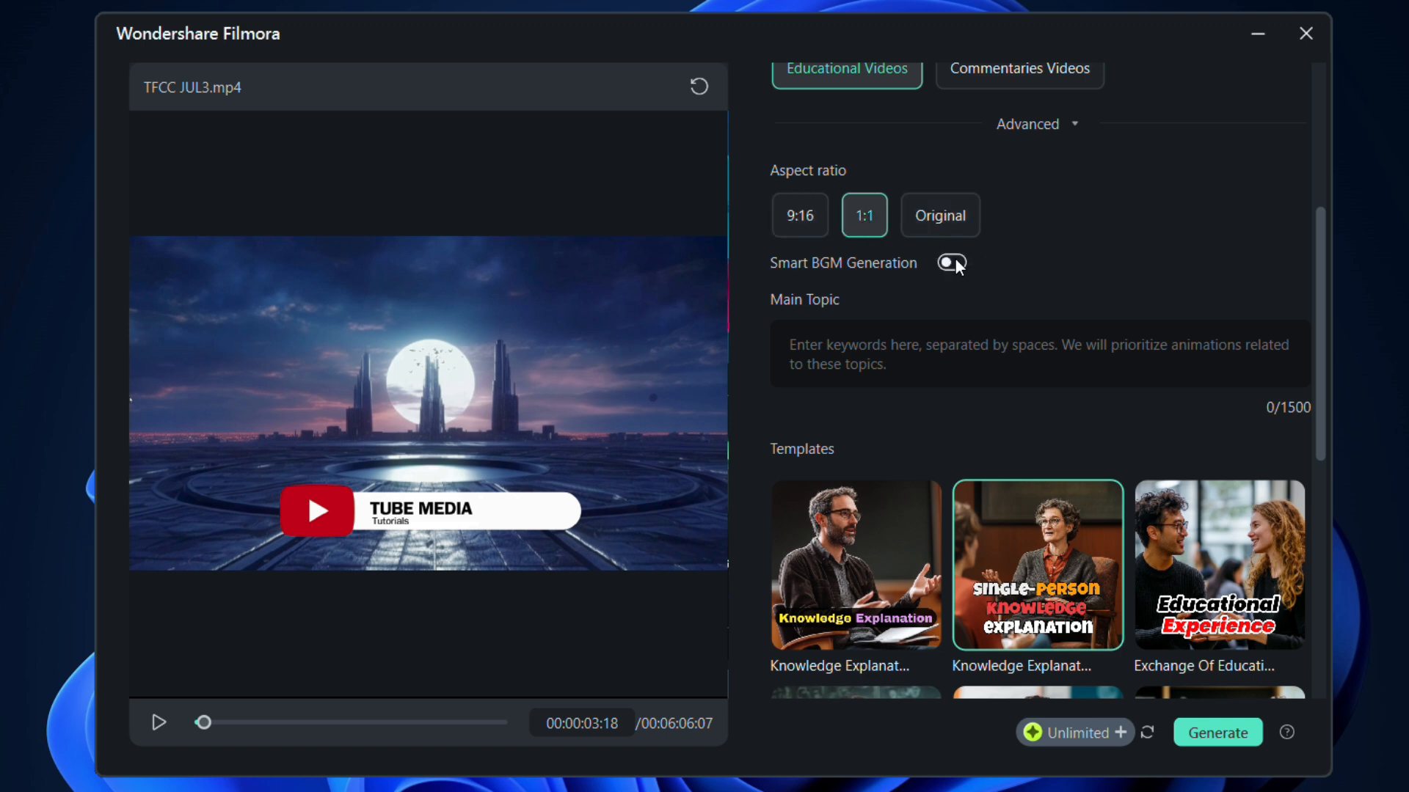
click(951, 262)
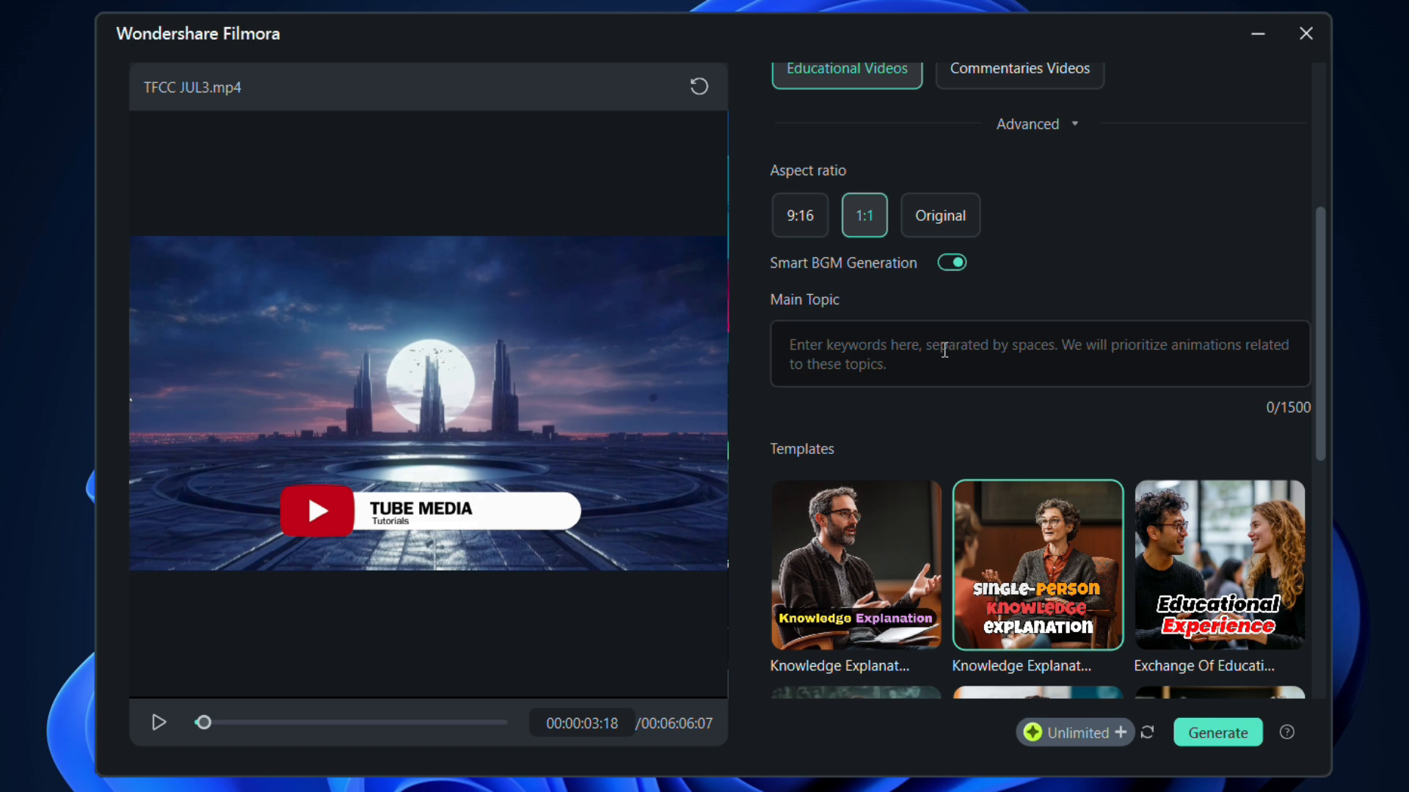
mouse_move(914, 361)
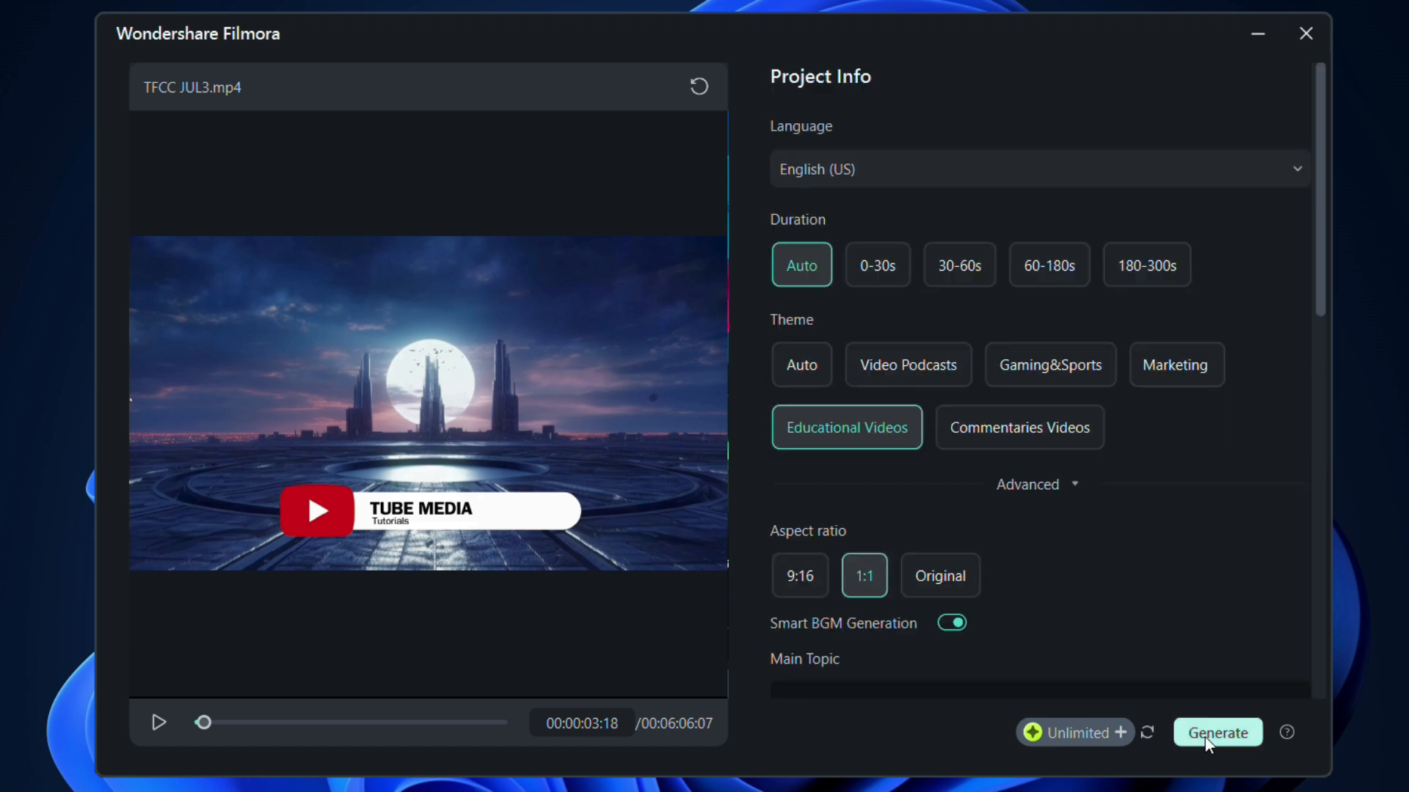
Generate the short clips from TFCC JUL3.mp4 and play top result #1
click(1215, 732)
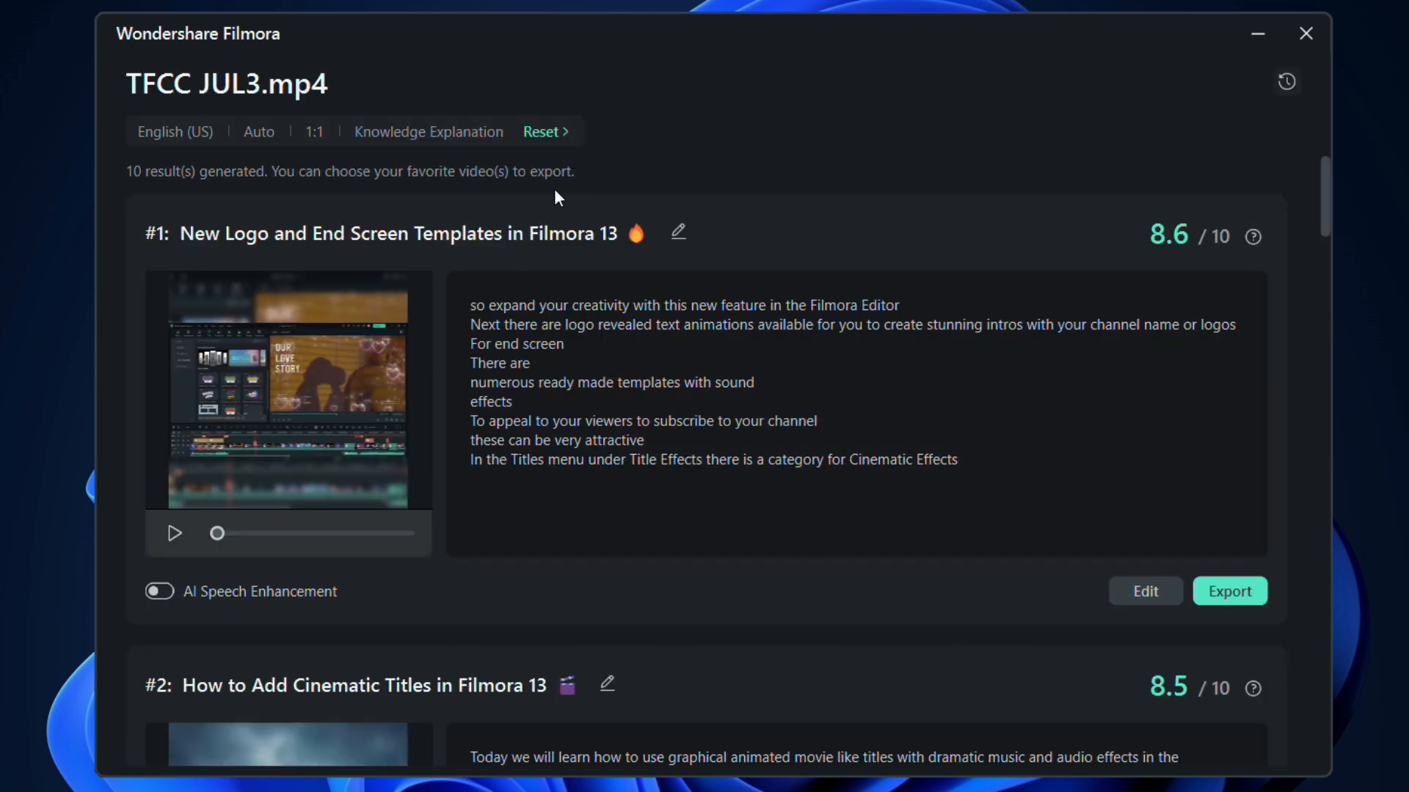
mouse_move(402, 268)
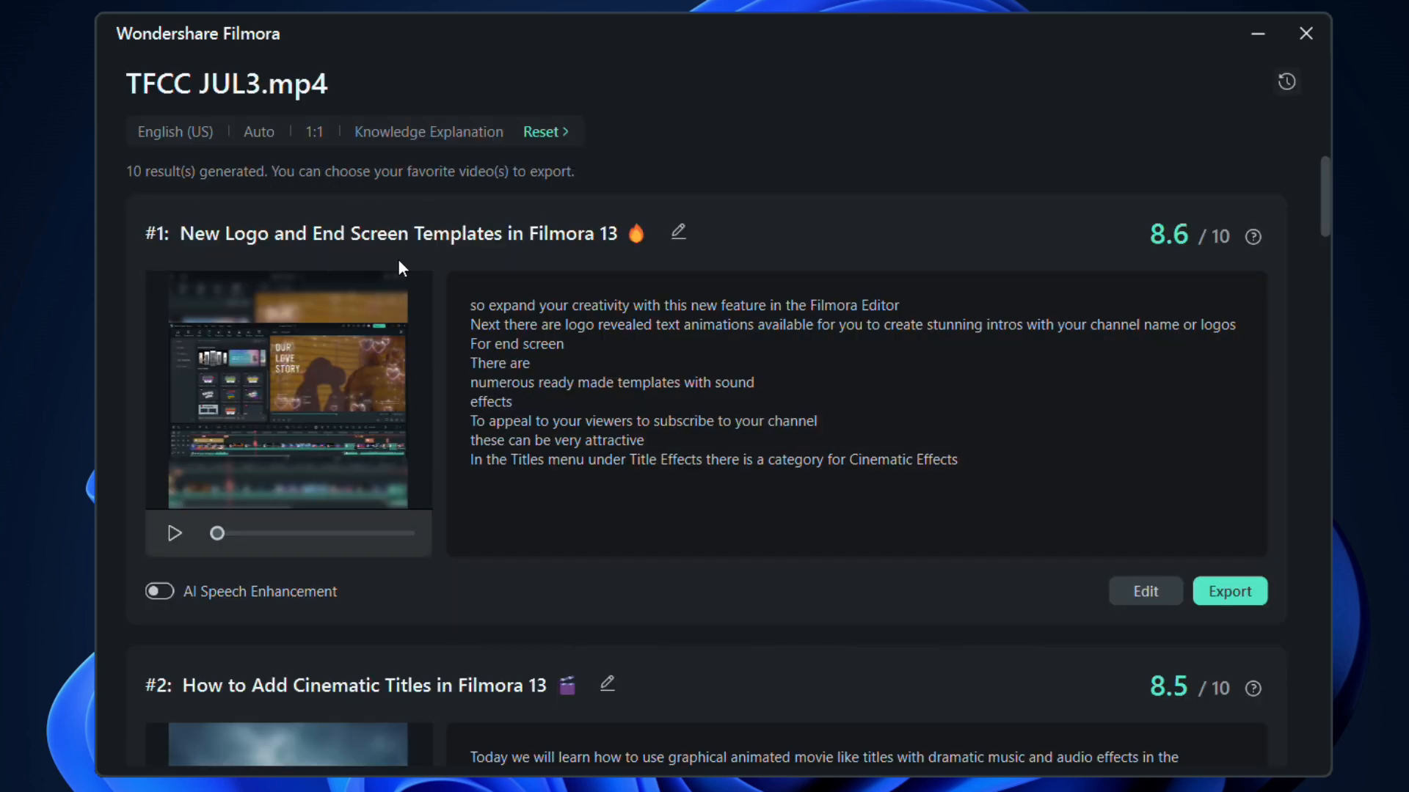
mouse_move(575, 261)
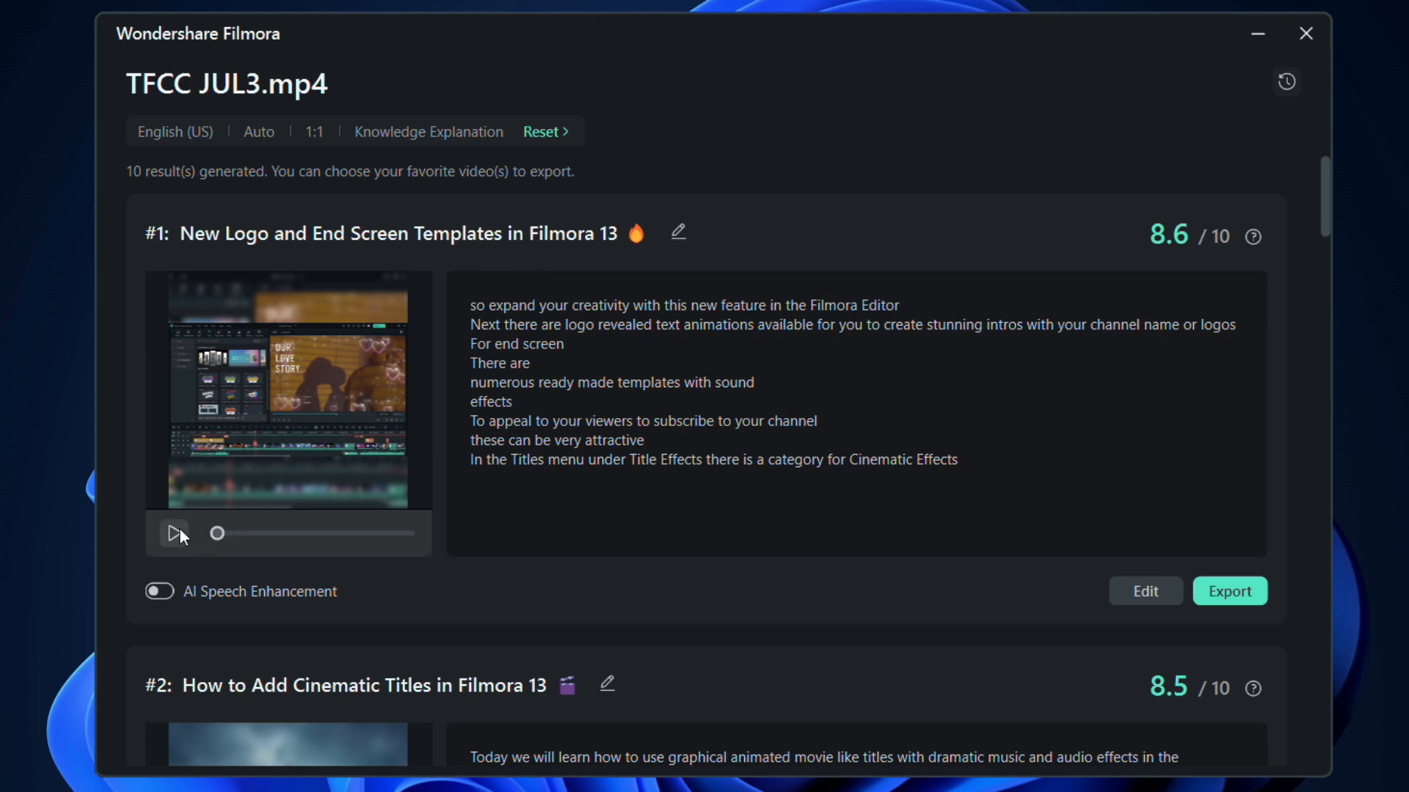
click(175, 534)
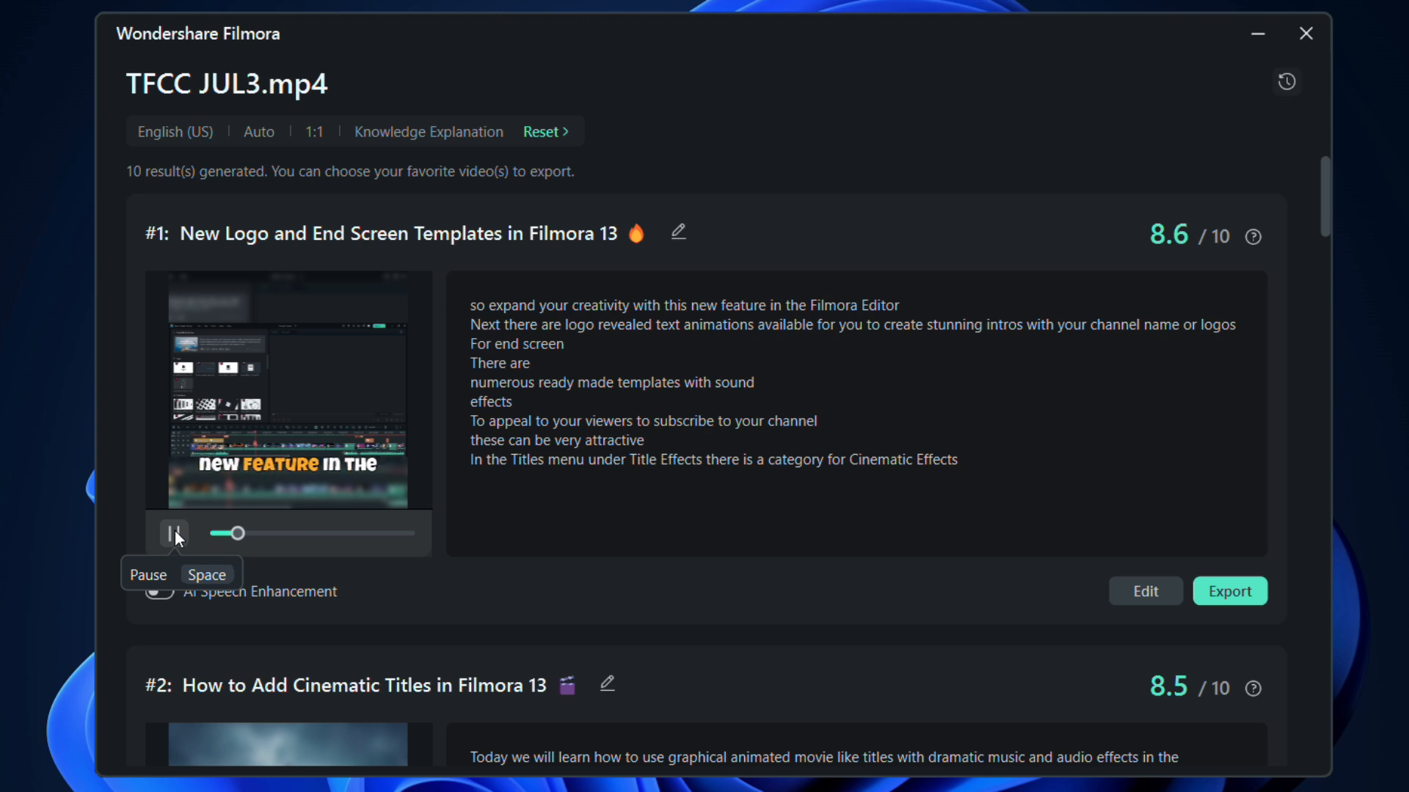
scroll(down, 3)
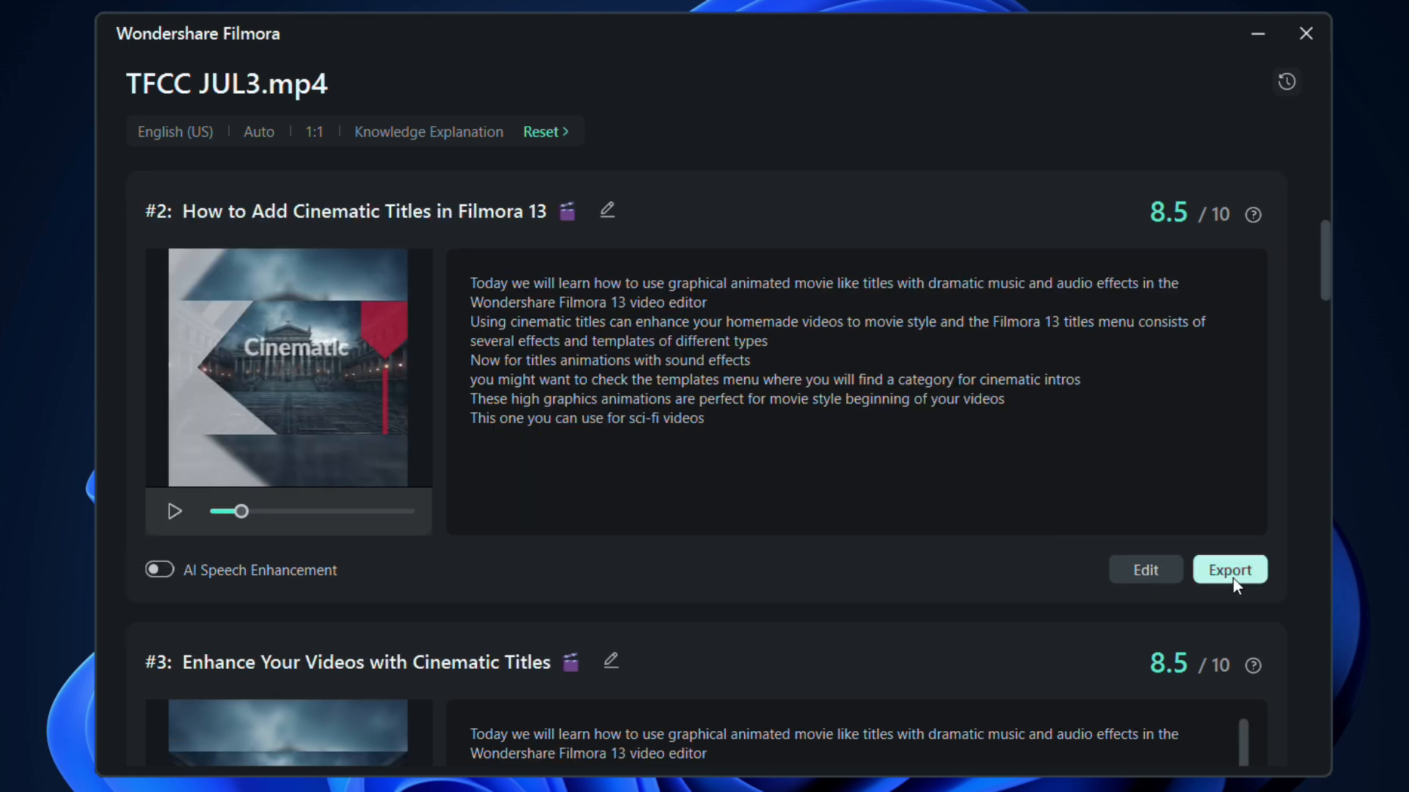
scroll(down, 3)
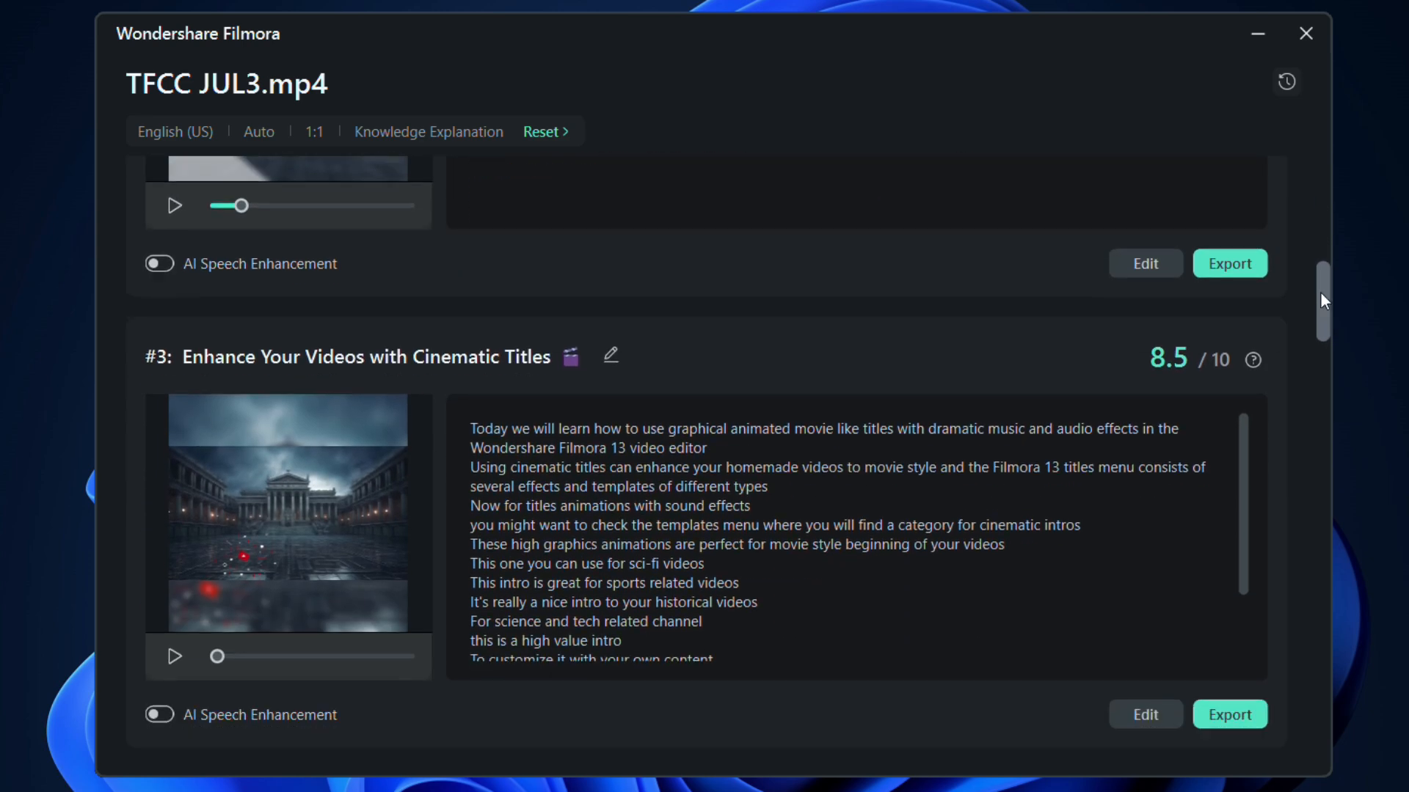
scroll(down, 3)
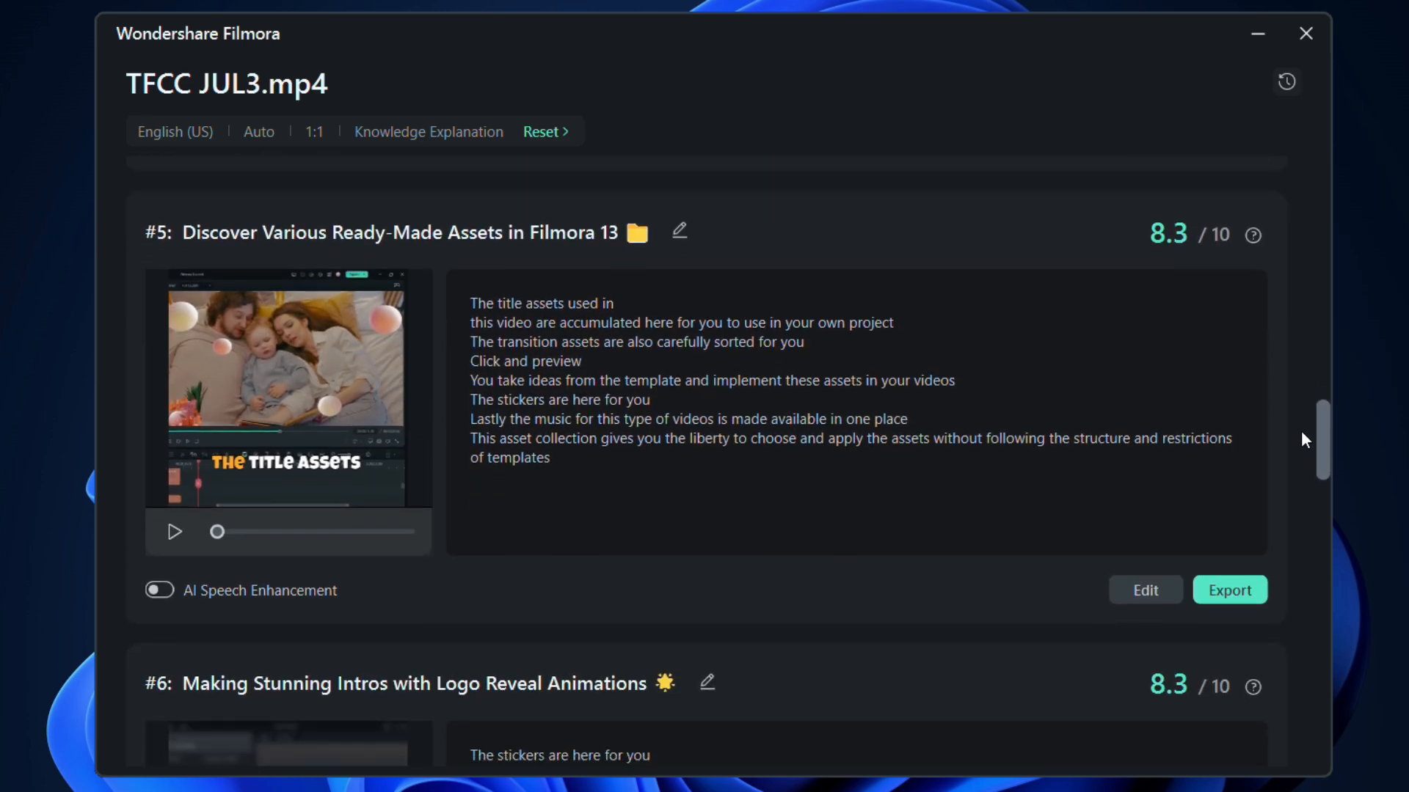
scroll(down, 3)
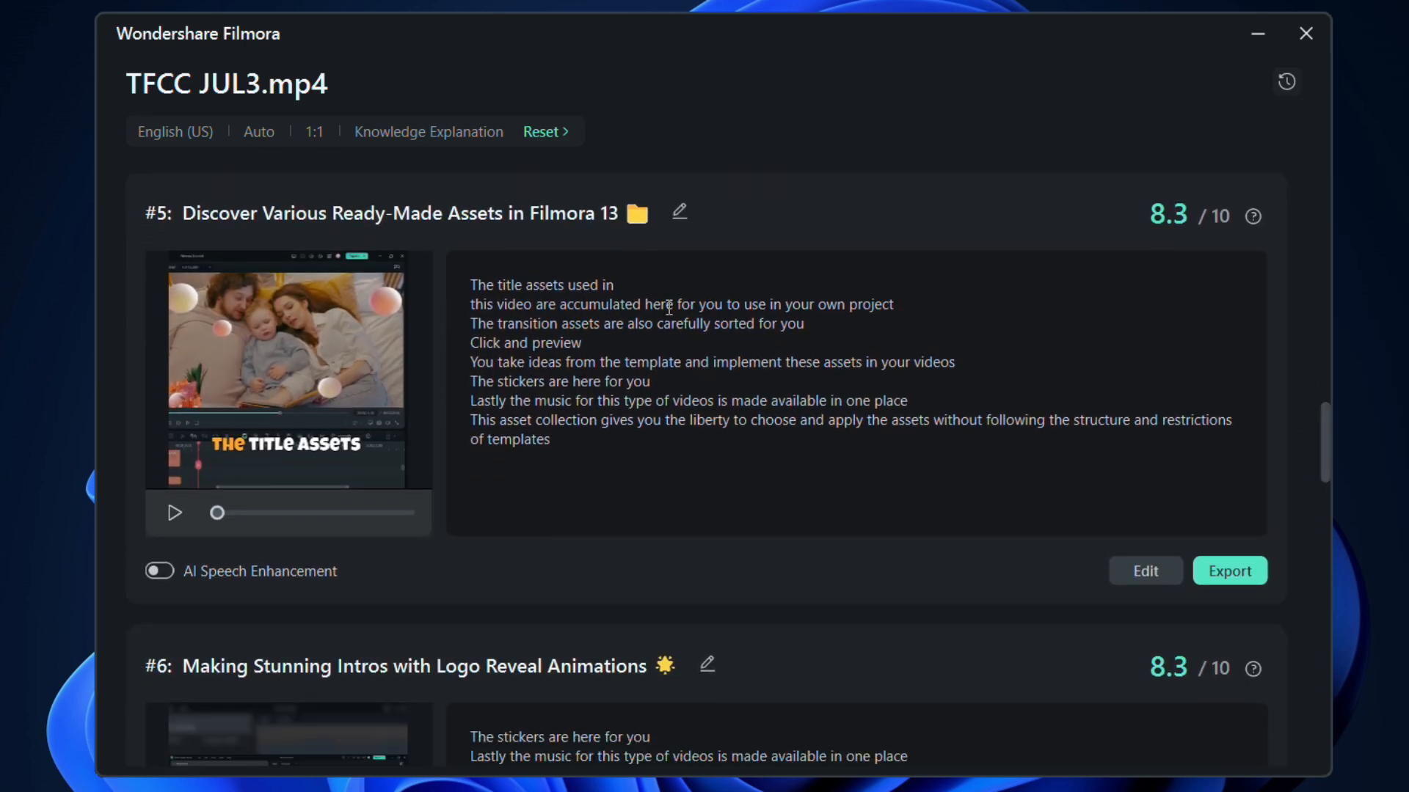
scroll(down, 3)
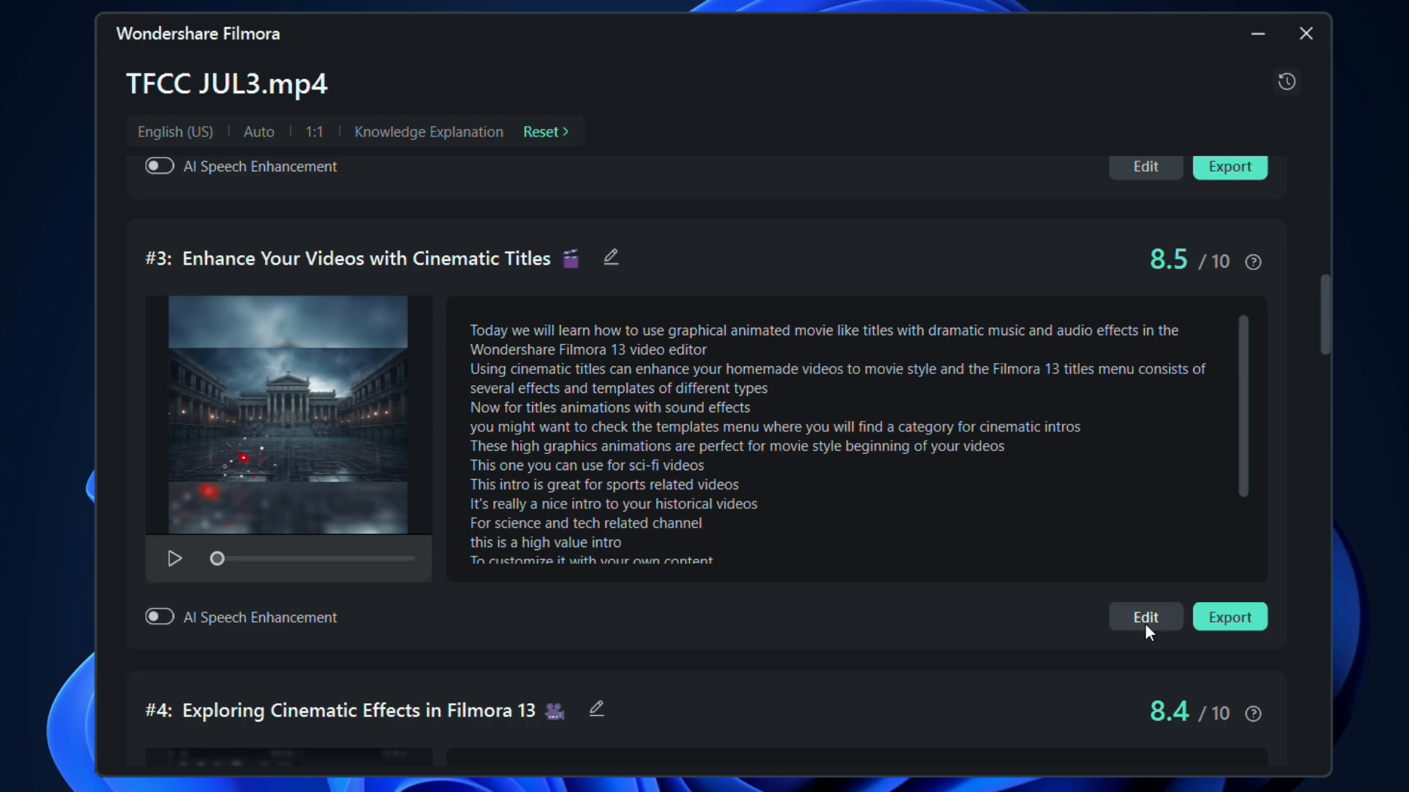
Edit clip #3, Cinematic Titles, with the script in Duration filter mode
click(1144, 617)
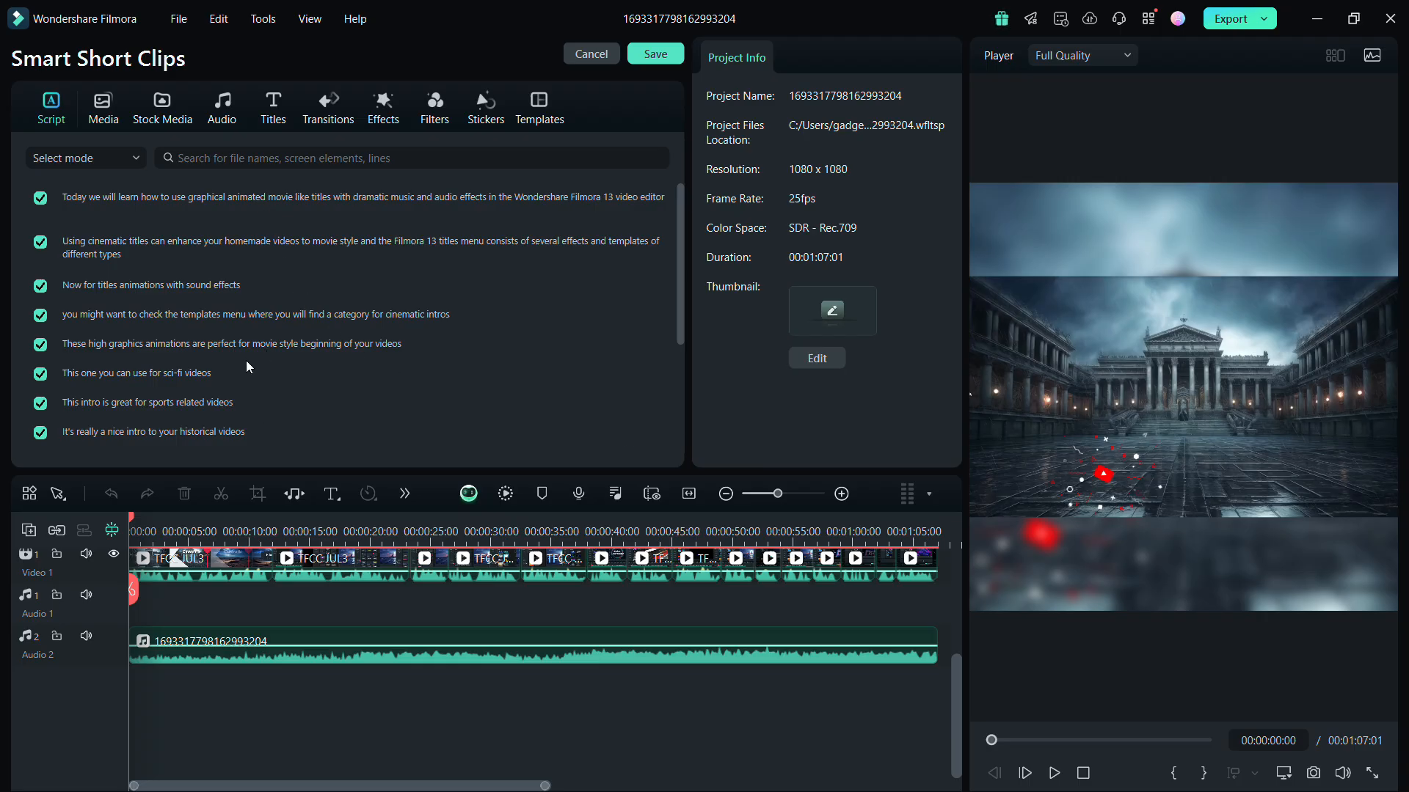
click(85, 157)
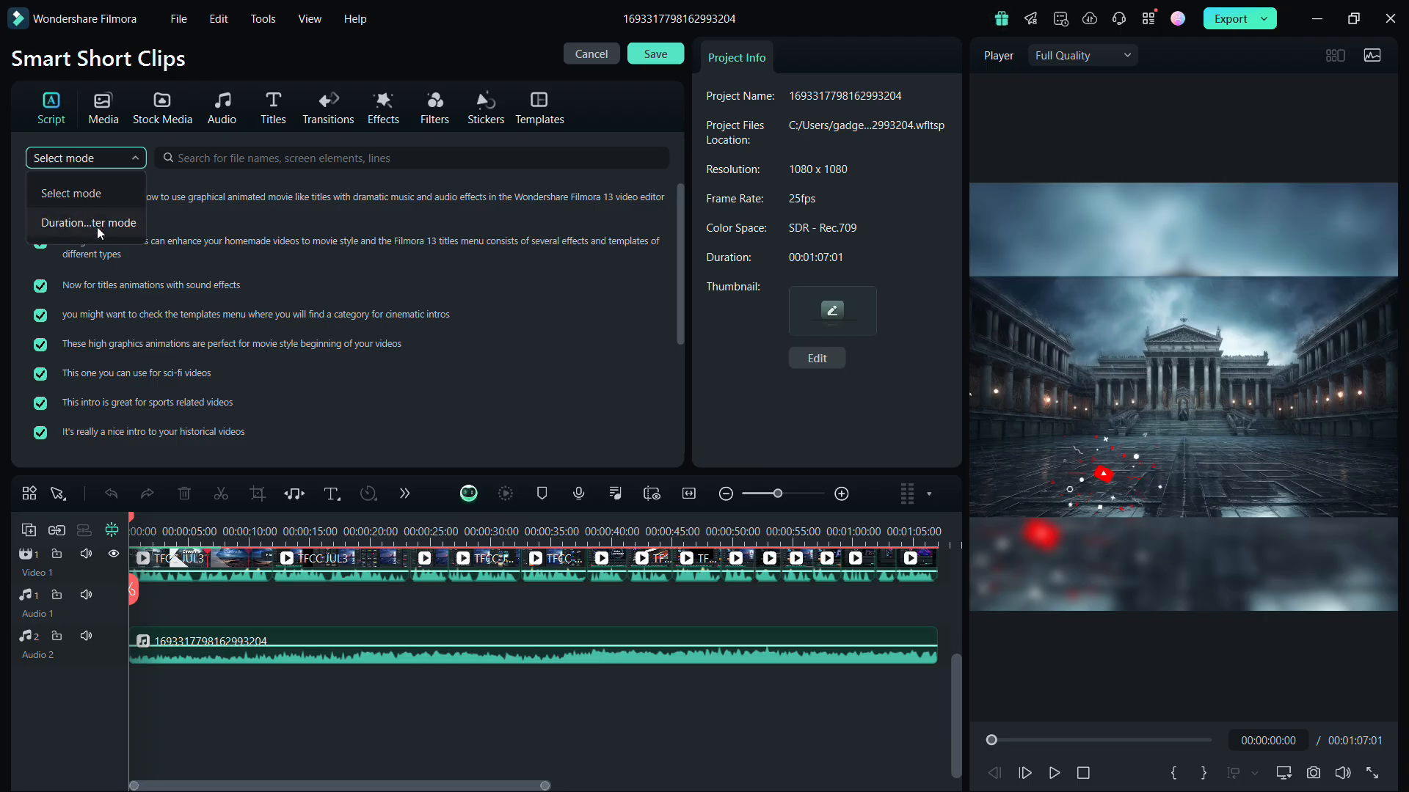
click(88, 223)
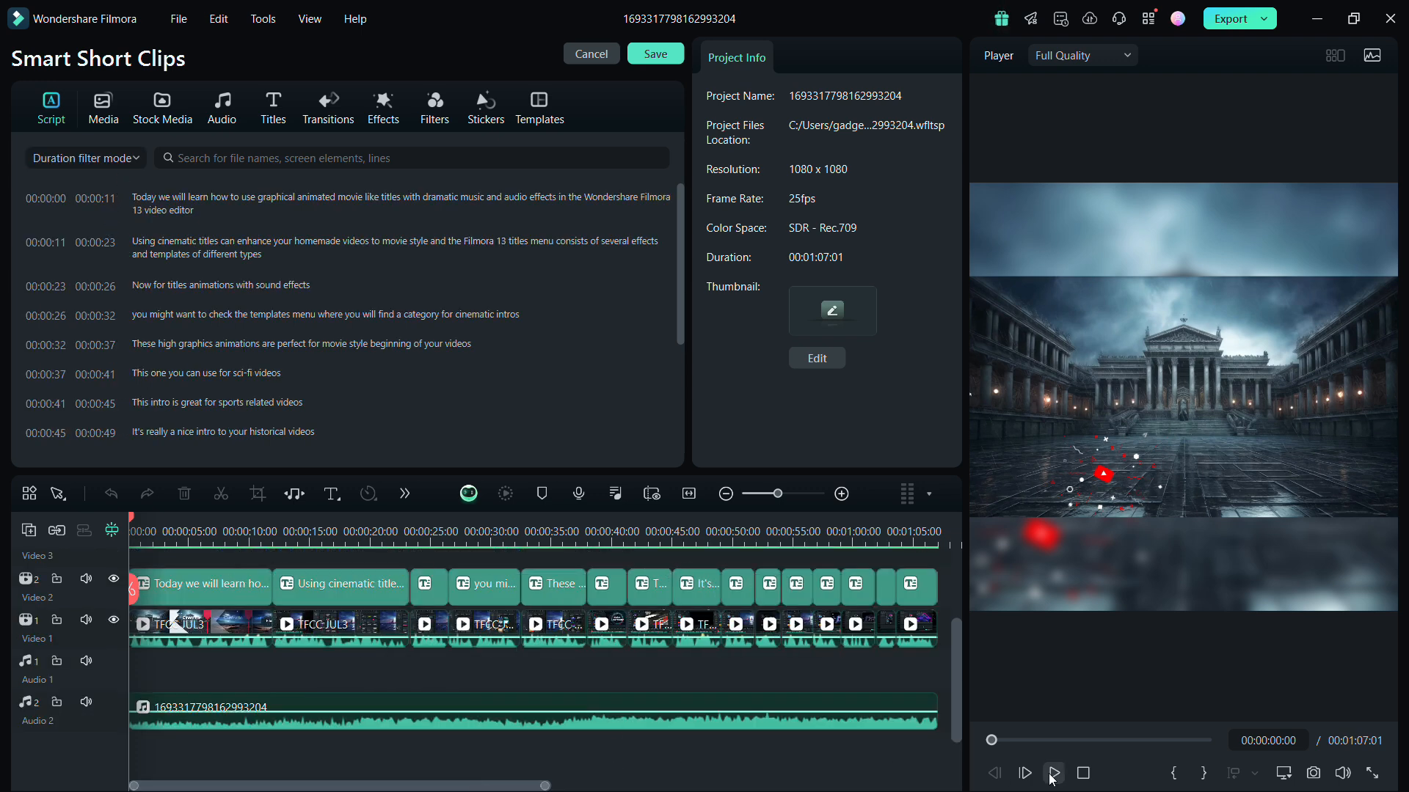
Play the clip and jump playback to around the 37-second mark
click(1052, 773)
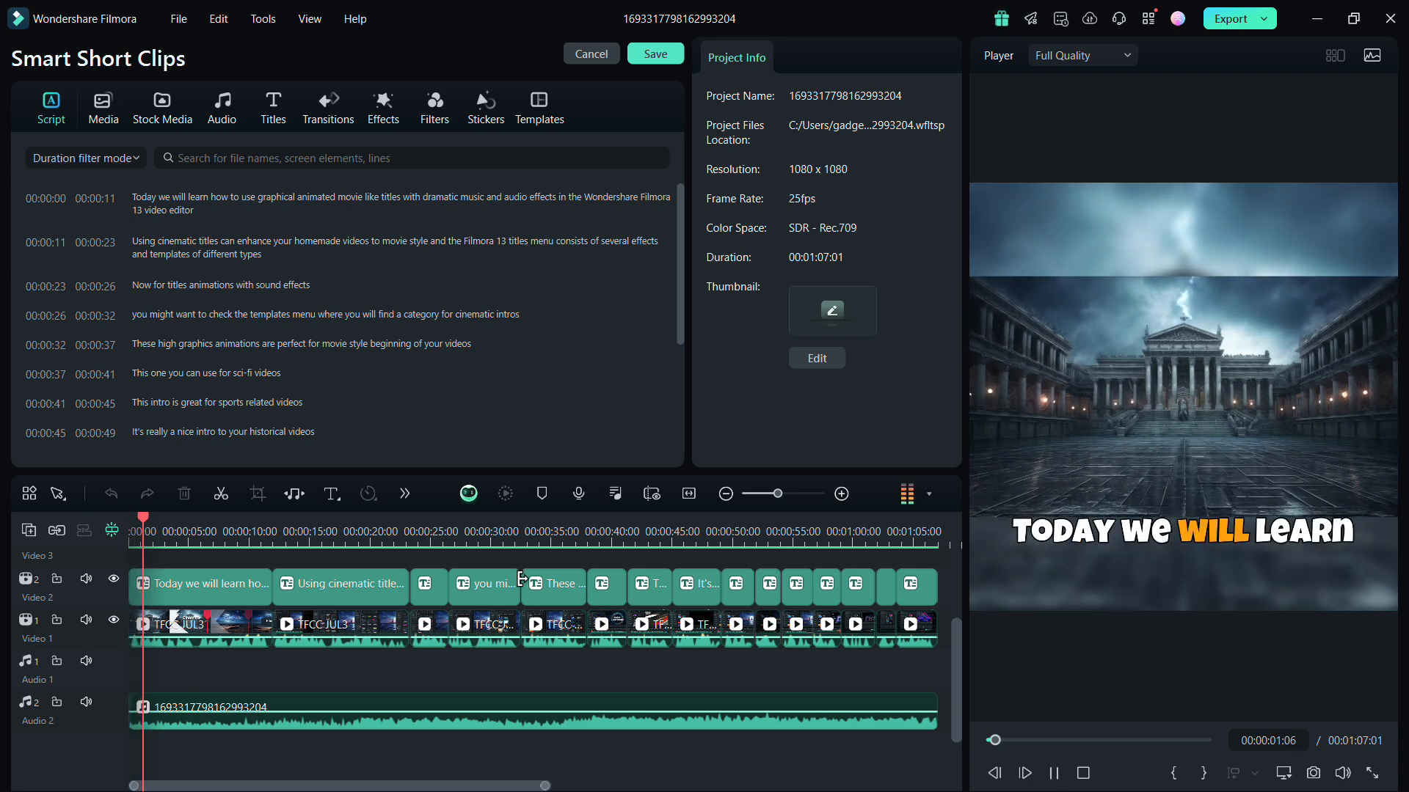
click(479, 531)
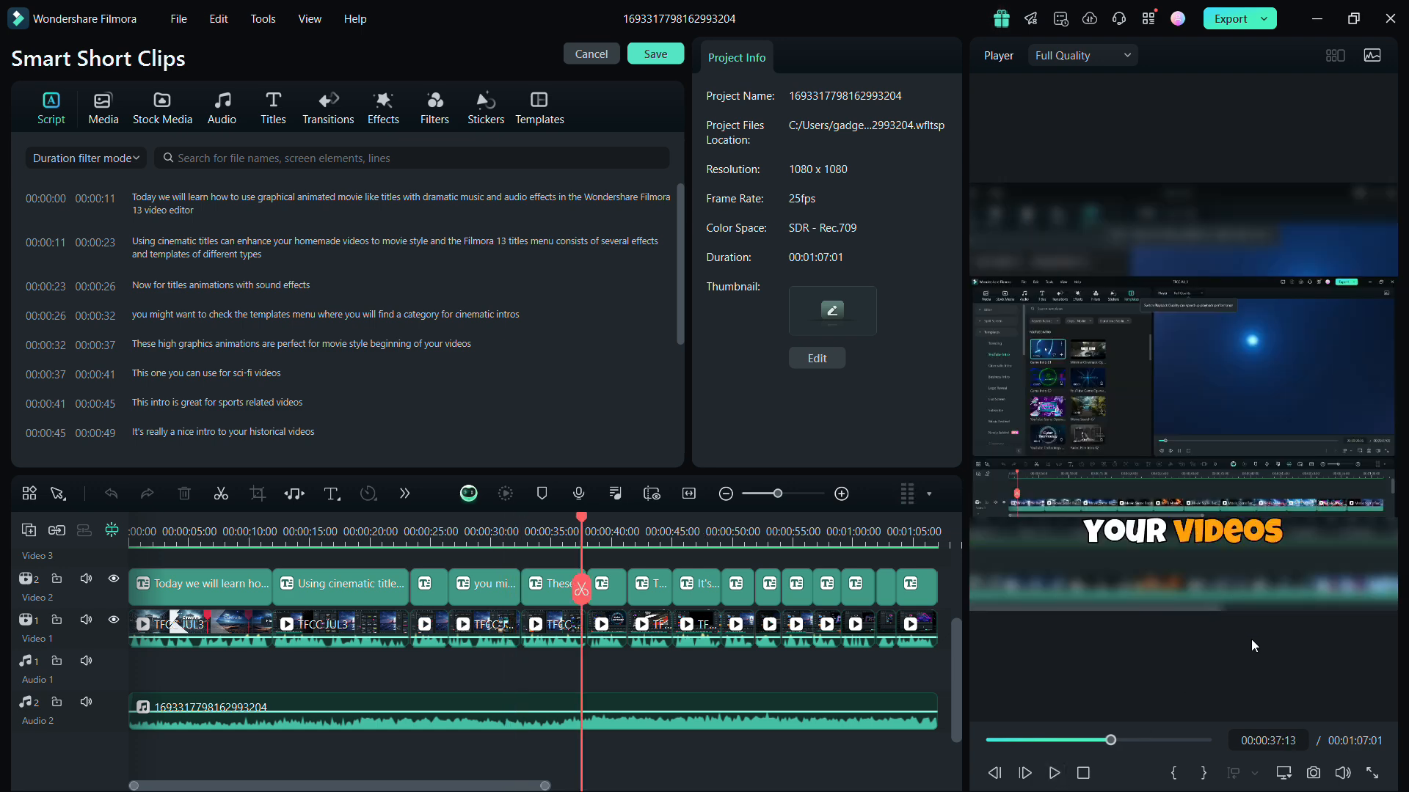
click(485, 105)
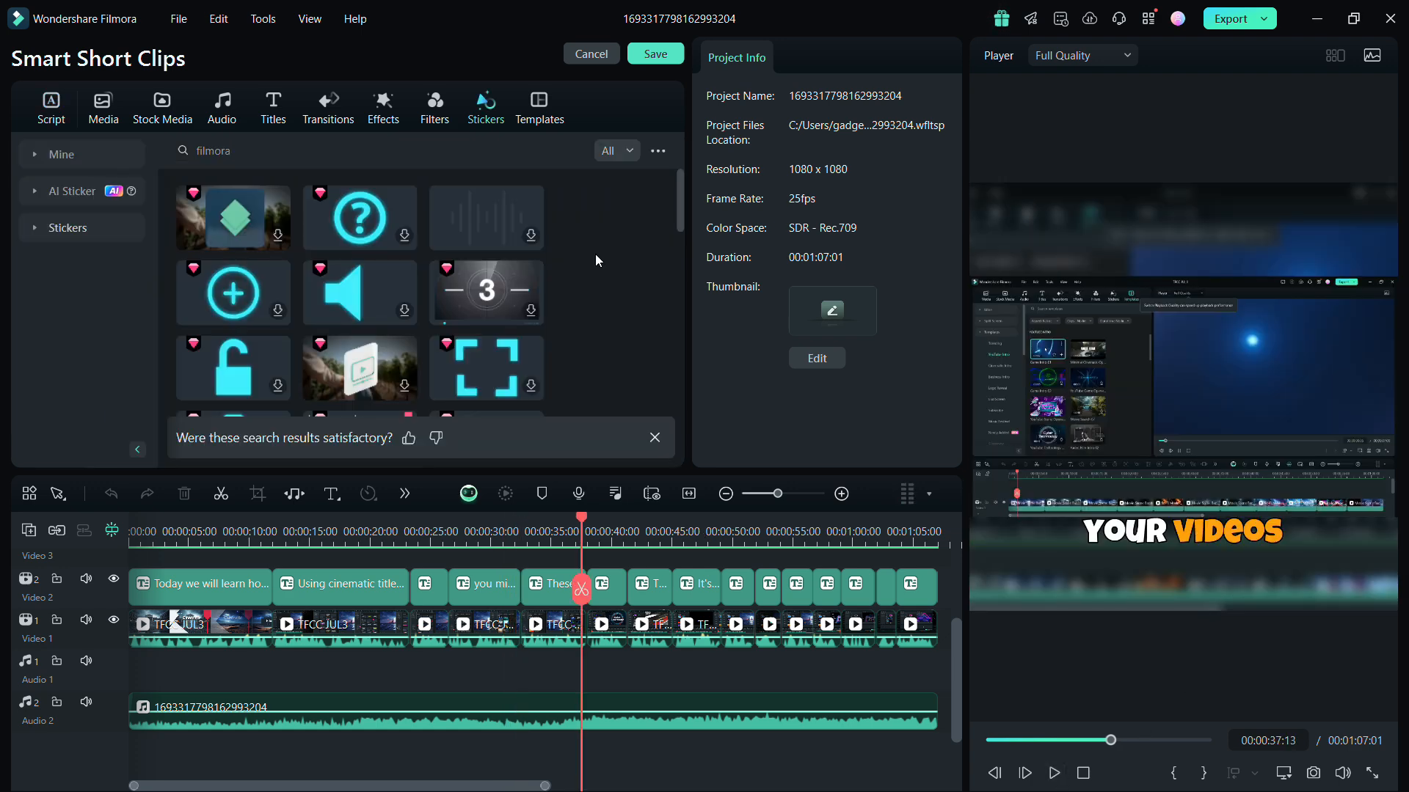
Drag the green diamond sticker onto a new top track, then play and pause
drag(232, 217, 301, 588)
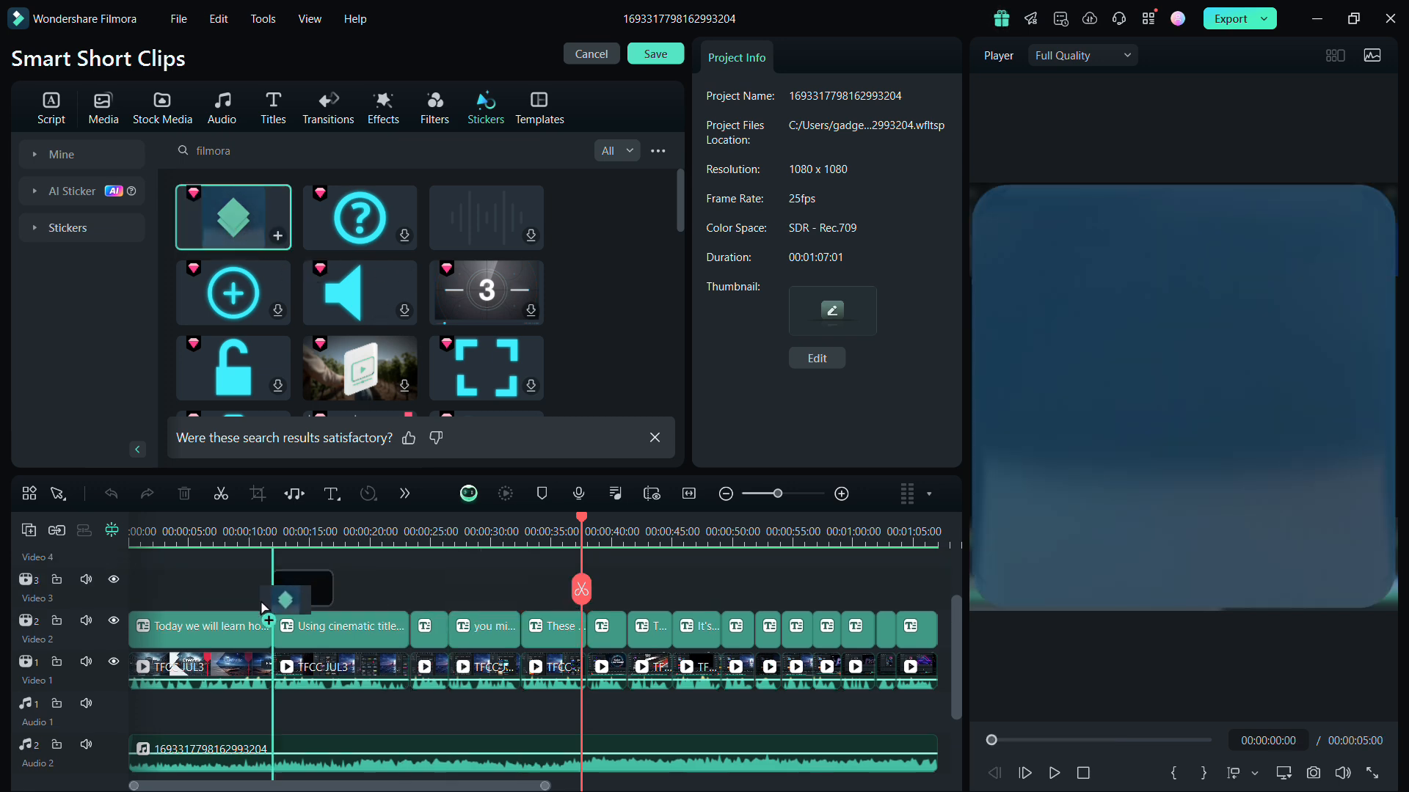
click(184, 600)
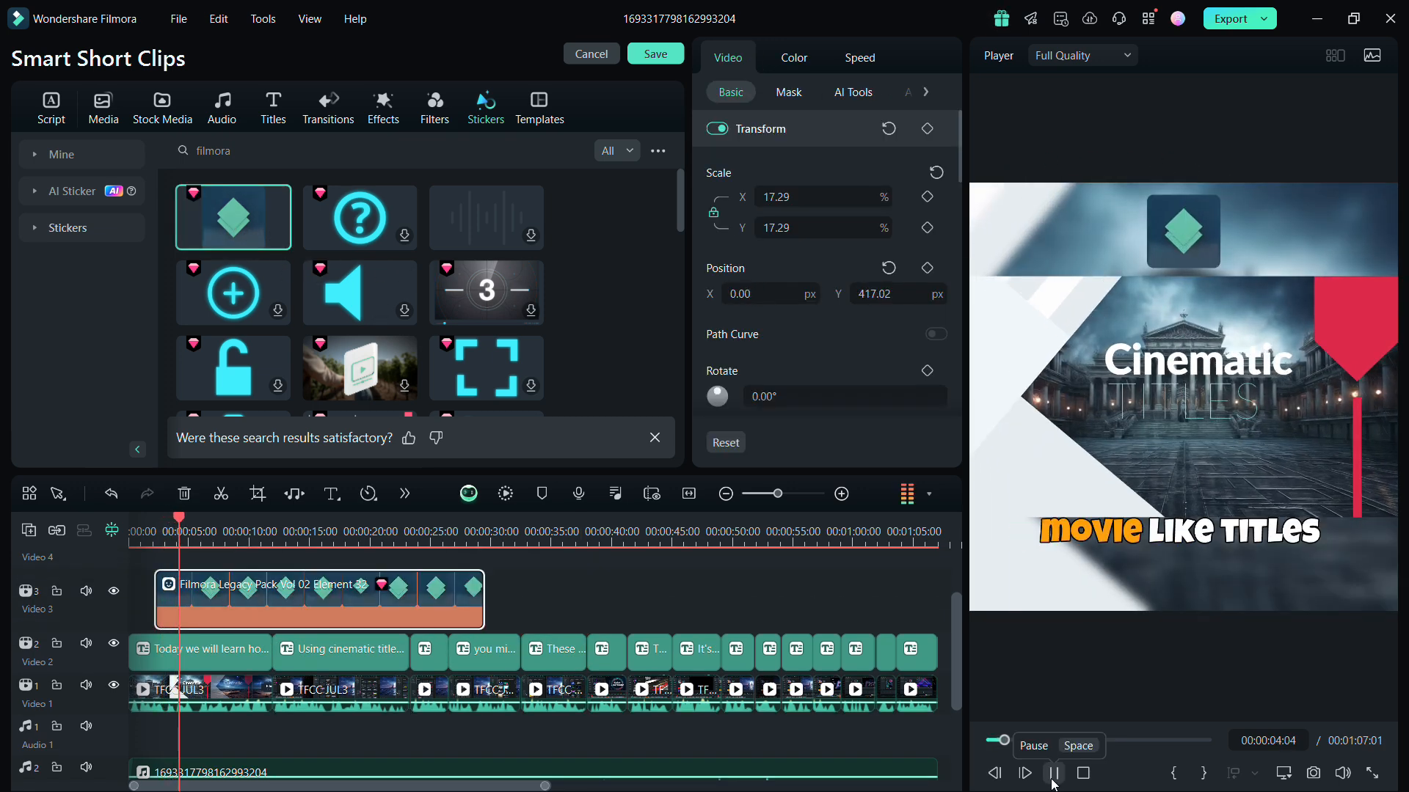
click(1052, 773)
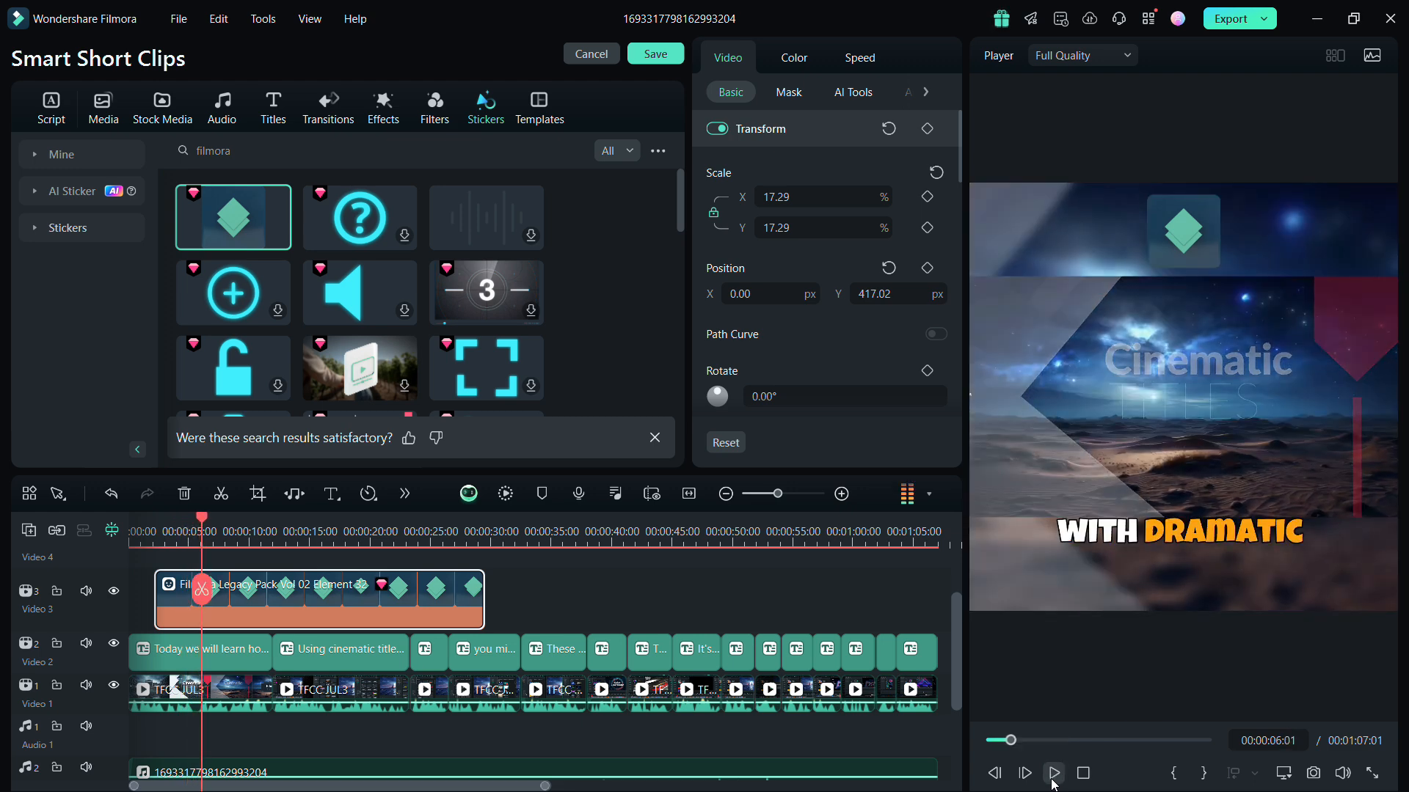
mouse_move(1240, 276)
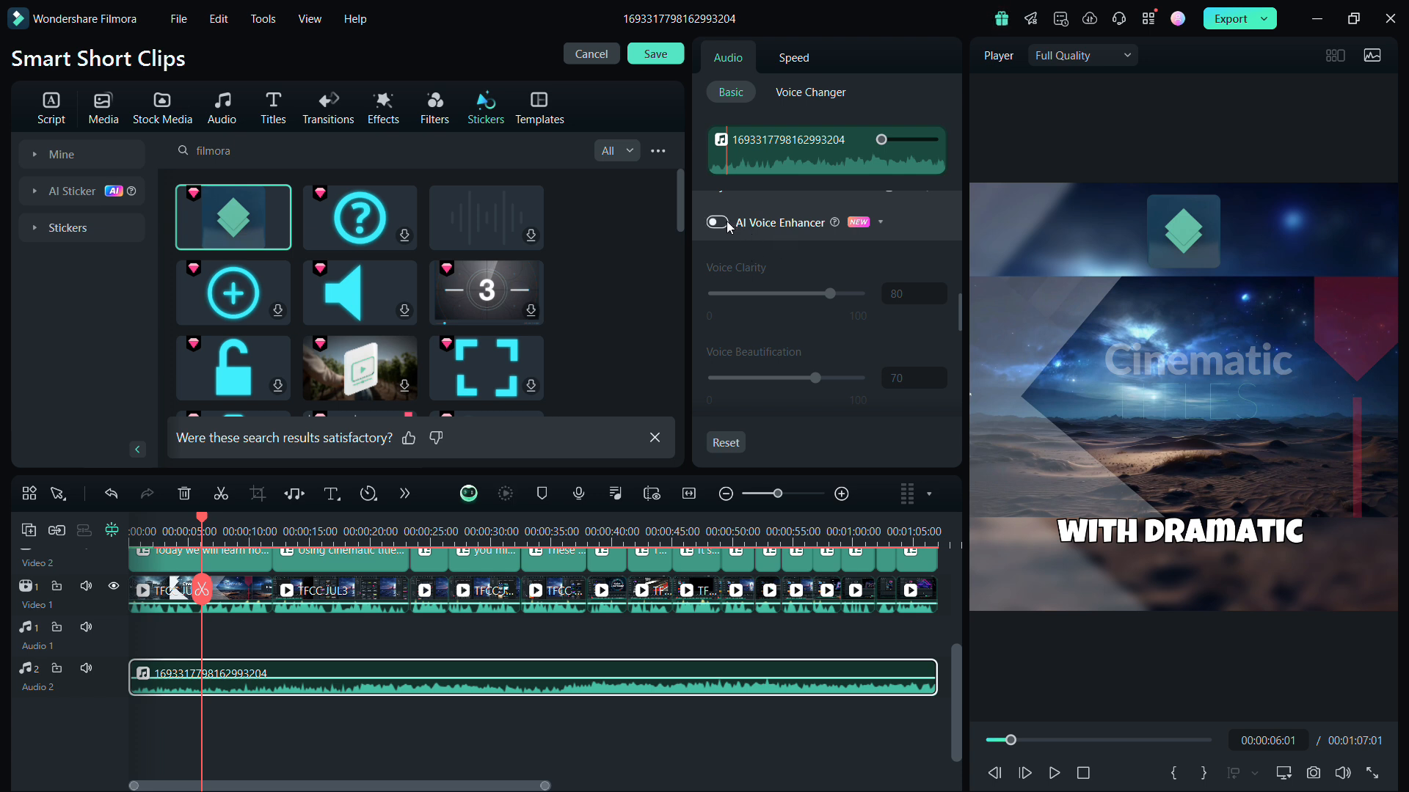
Switch on AI Voice Enhancer for the Audio 2 narration clip at default levels
click(716, 223)
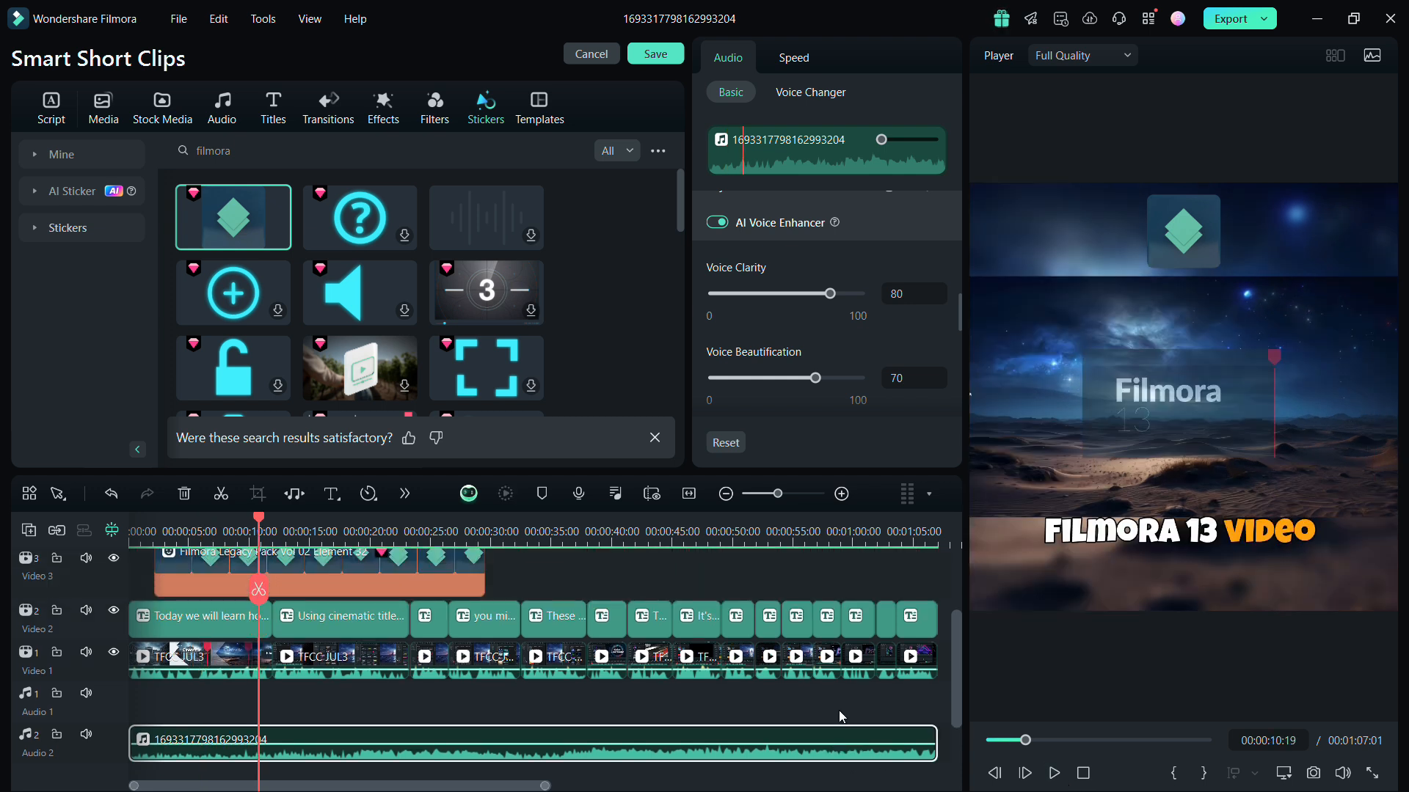
mouse_move(1228, 52)
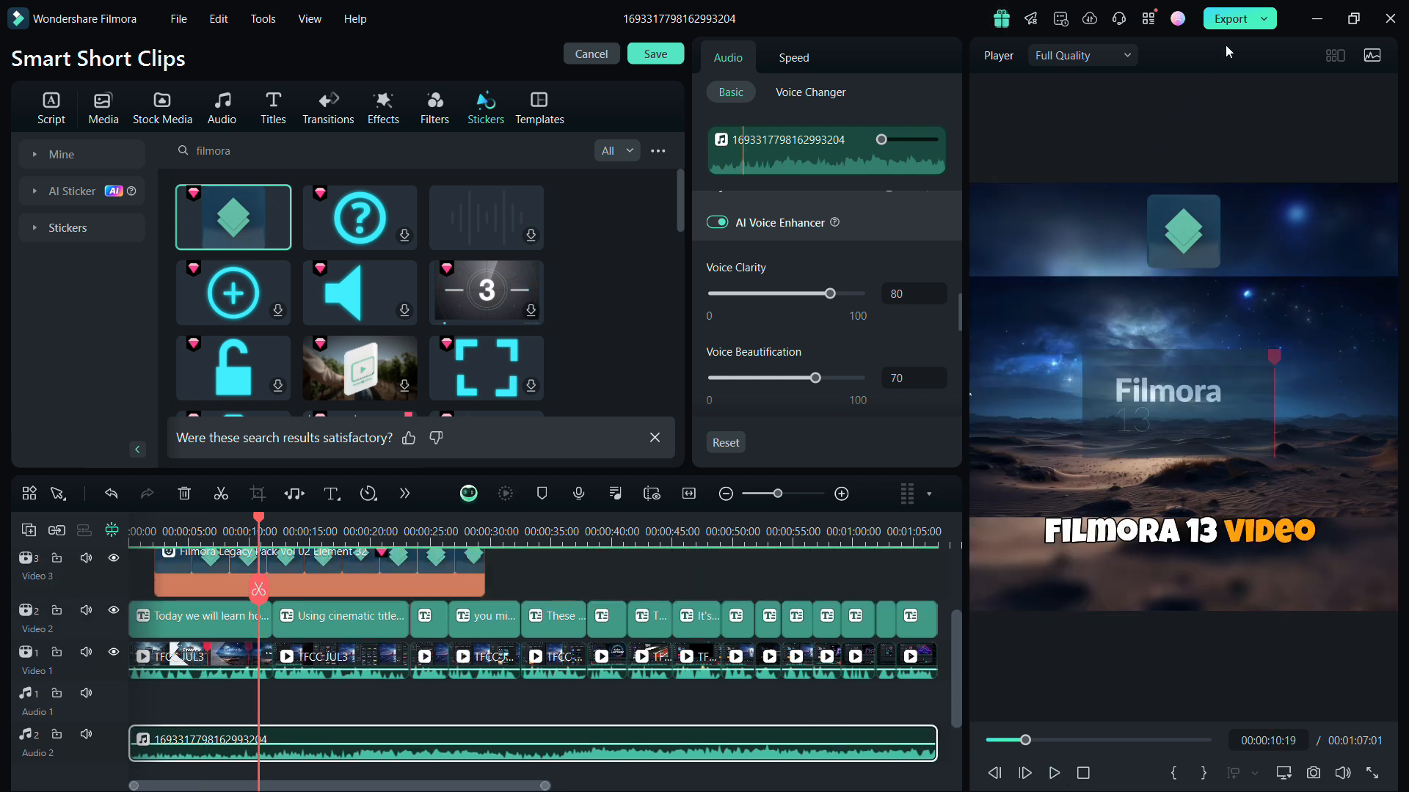